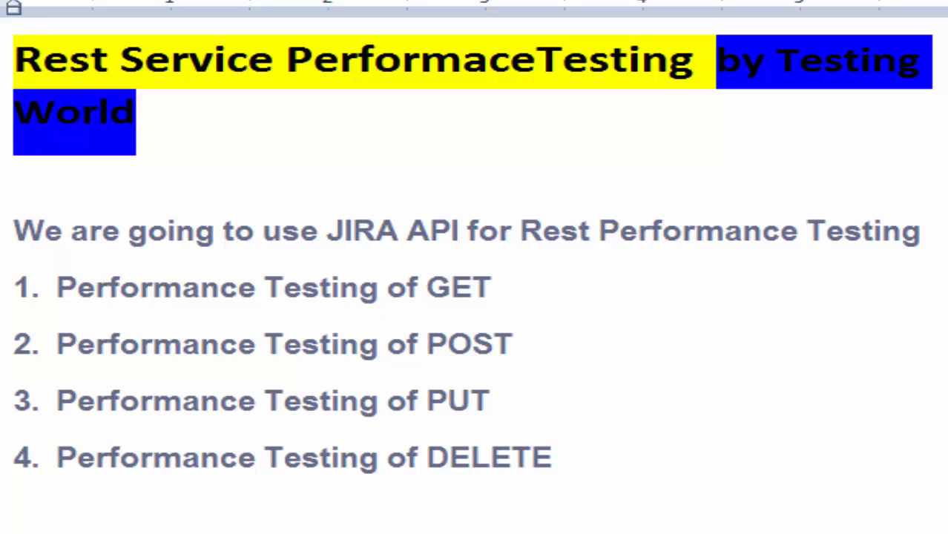
pyautogui.moveTo(250, 392)
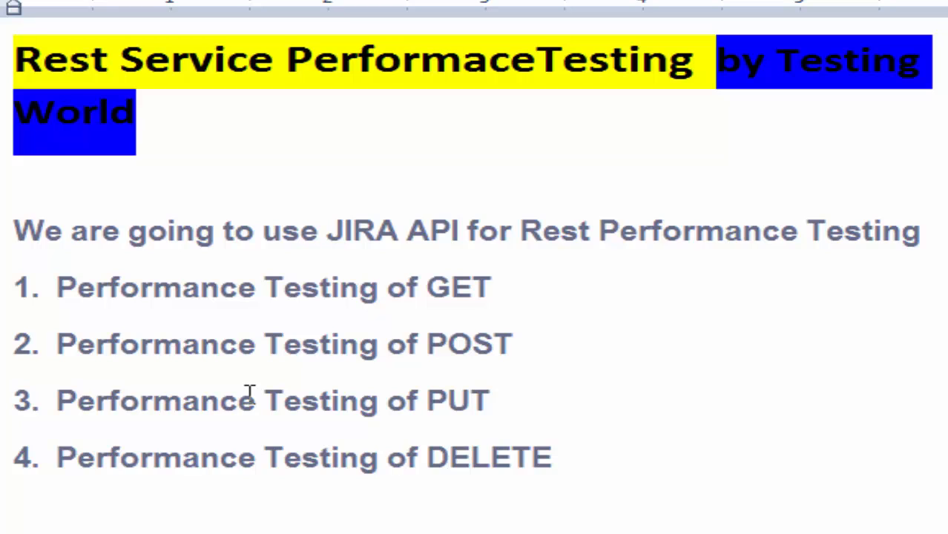
pyautogui.moveTo(517, 350)
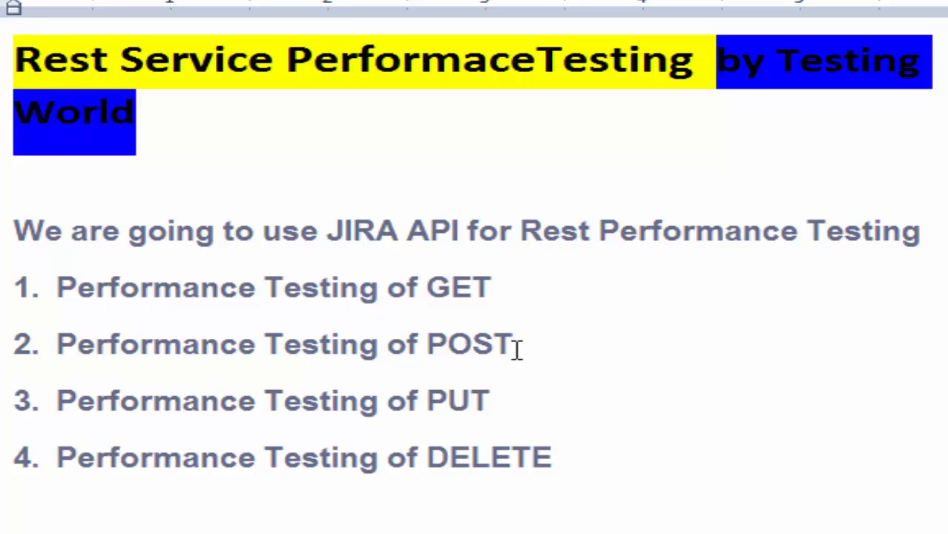
# Select POST in the Word notes and move to the Create an issue section with its URL
pyautogui.doubleClick(469, 347)
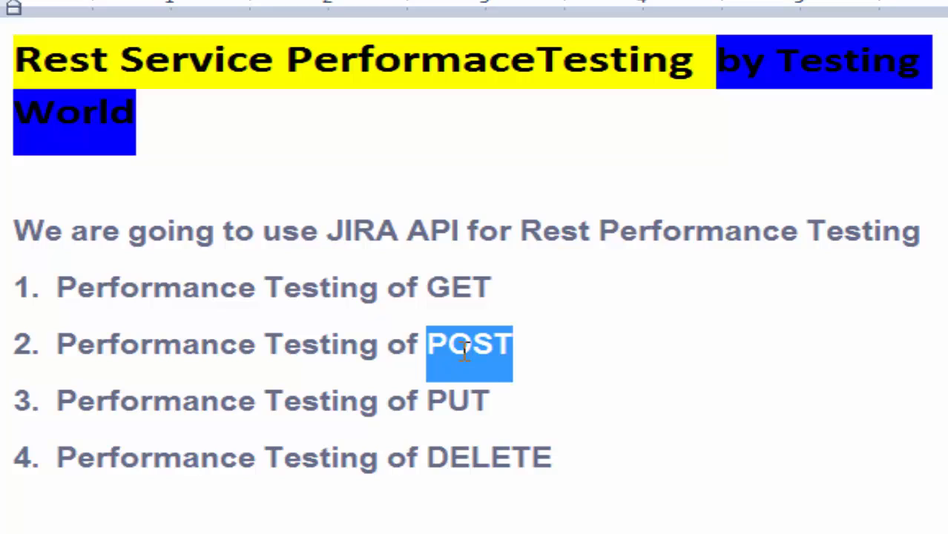
pyautogui.moveTo(463, 368)
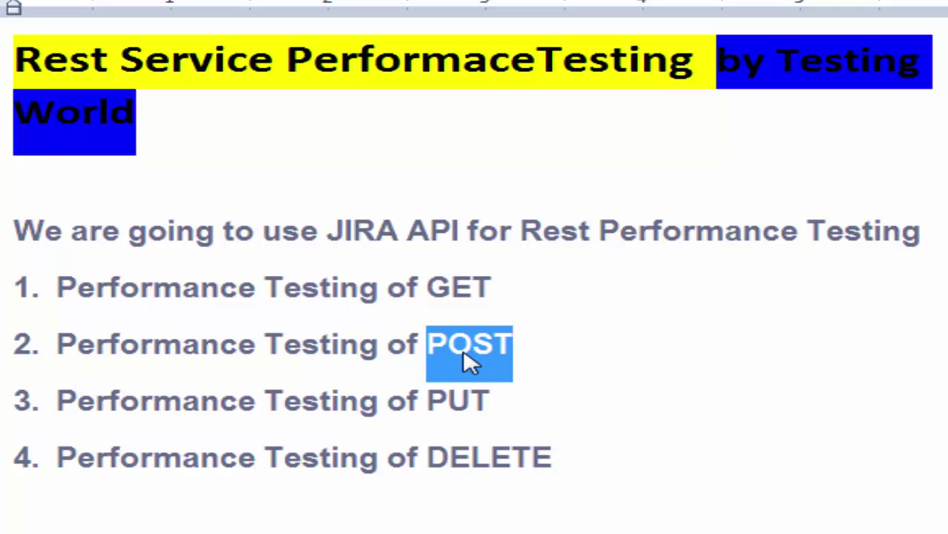
pyautogui.click(456, 342)
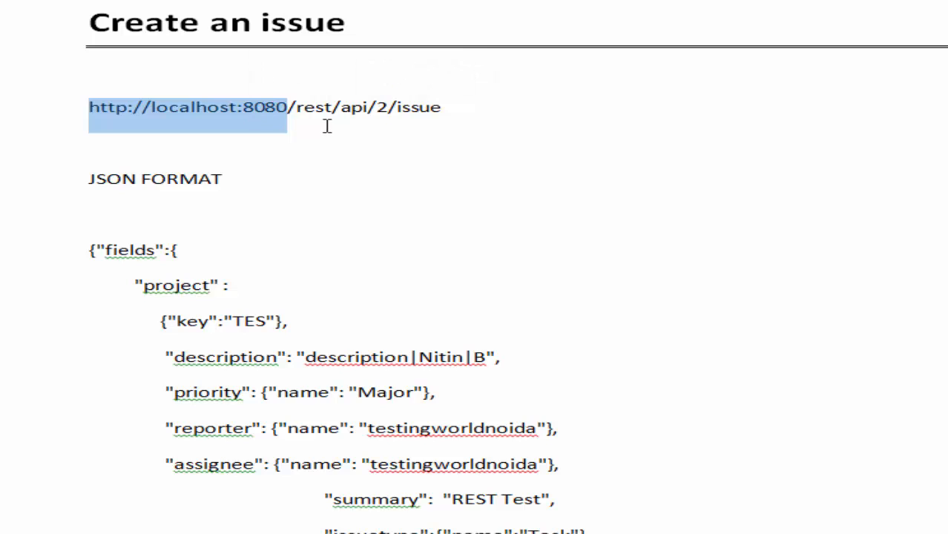
pyautogui.moveTo(457, 110)
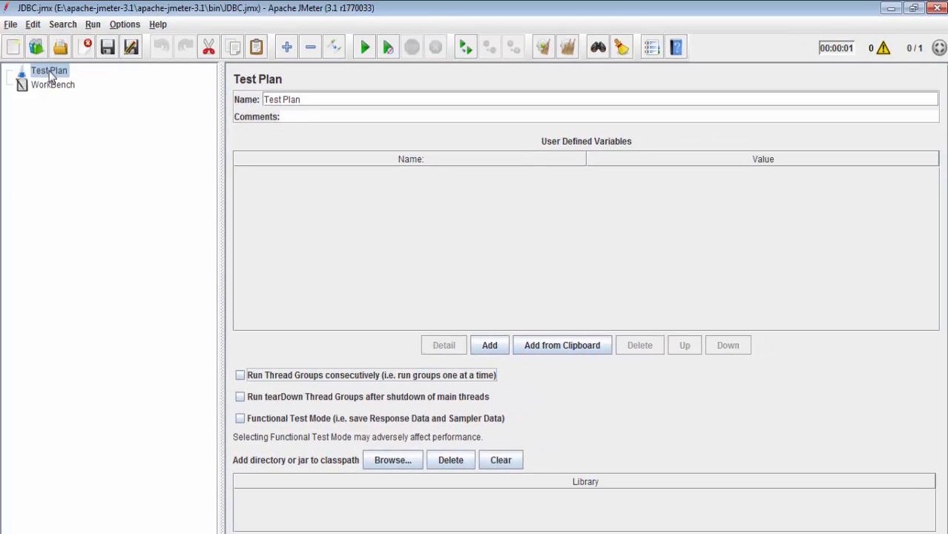
# Add a thread group to the test plan and name it Rest_Performance
pyautogui.rightClick(48, 74)
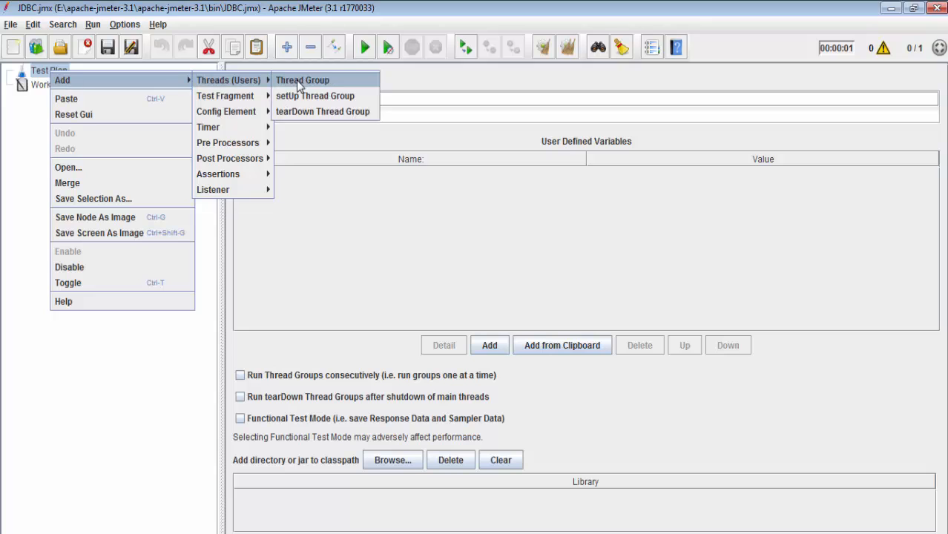
pyautogui.click(303, 80)
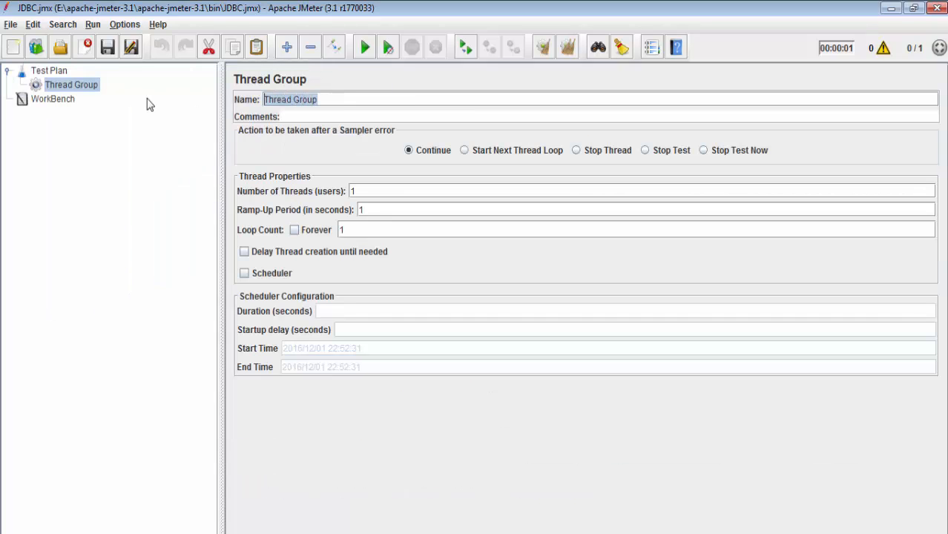
pyautogui.write('Perfor')
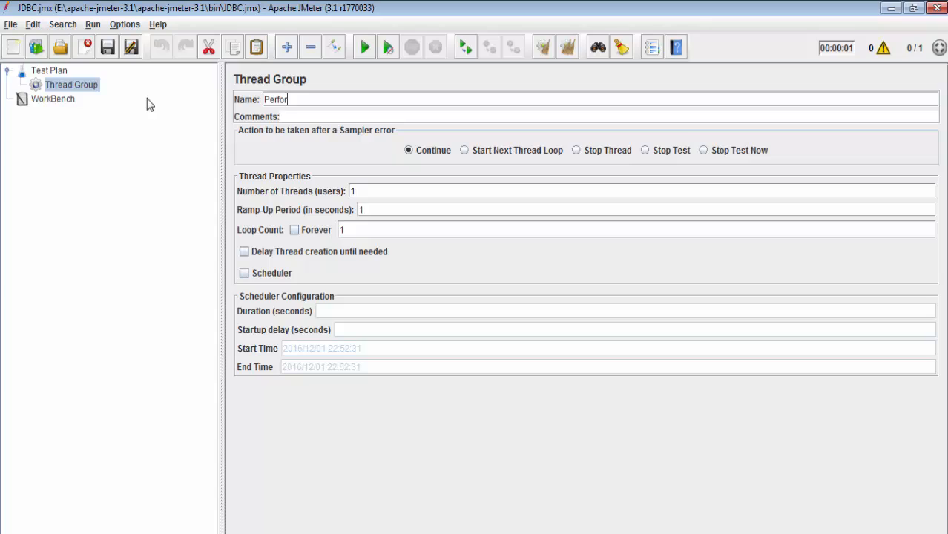
pyautogui.write('mance')
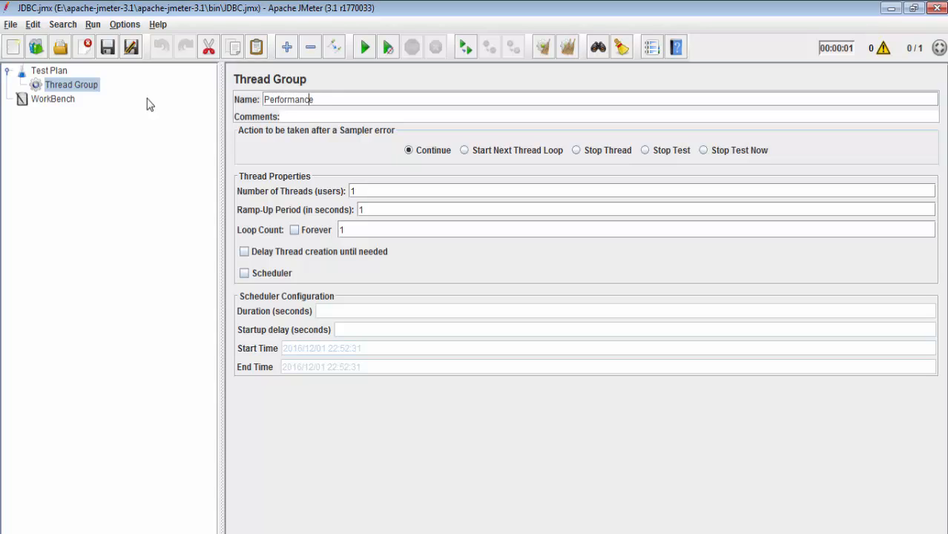
pyautogui.write('Rest')
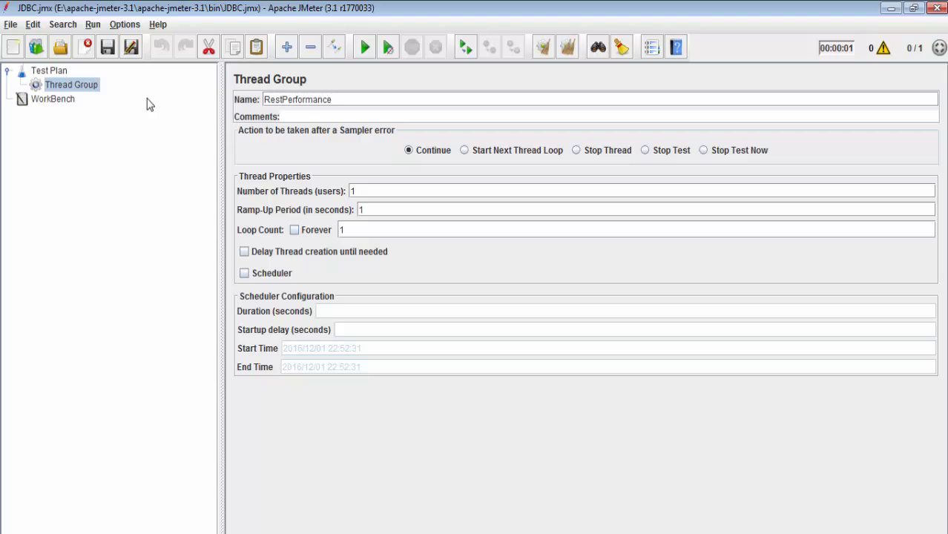
pyautogui.write('Rest_Performance')
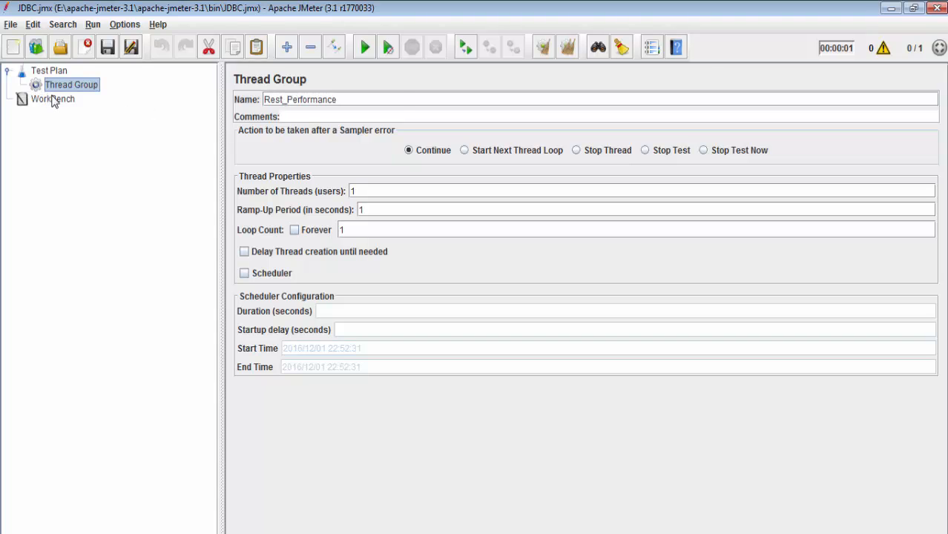
# Add an HTTP Request sampler under the Rest_Performance thread group
pyautogui.rightClick(71, 83)
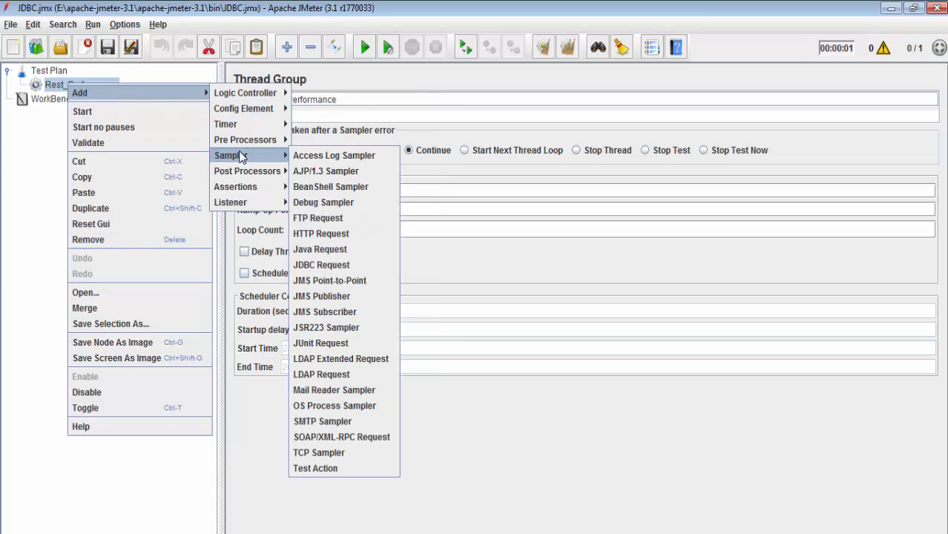
pyautogui.moveTo(326, 234)
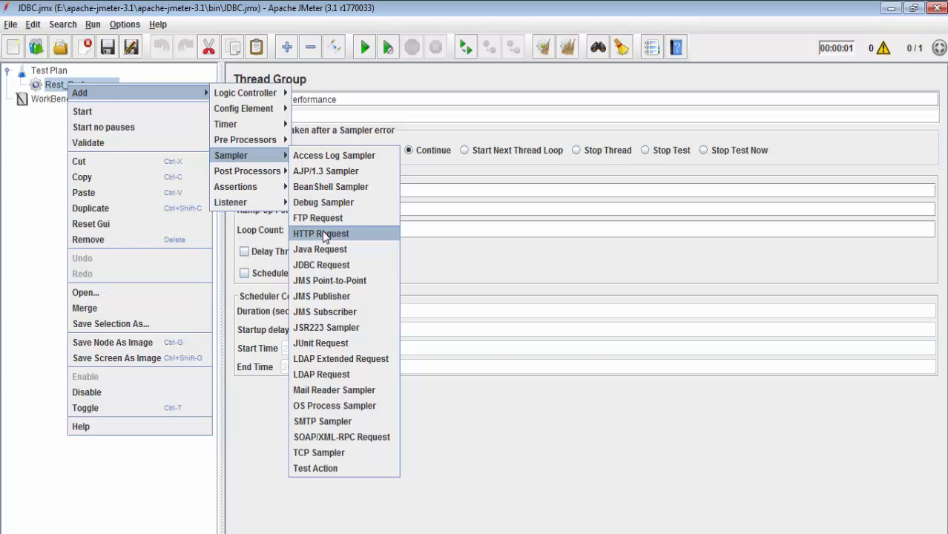
pyautogui.moveTo(335, 244)
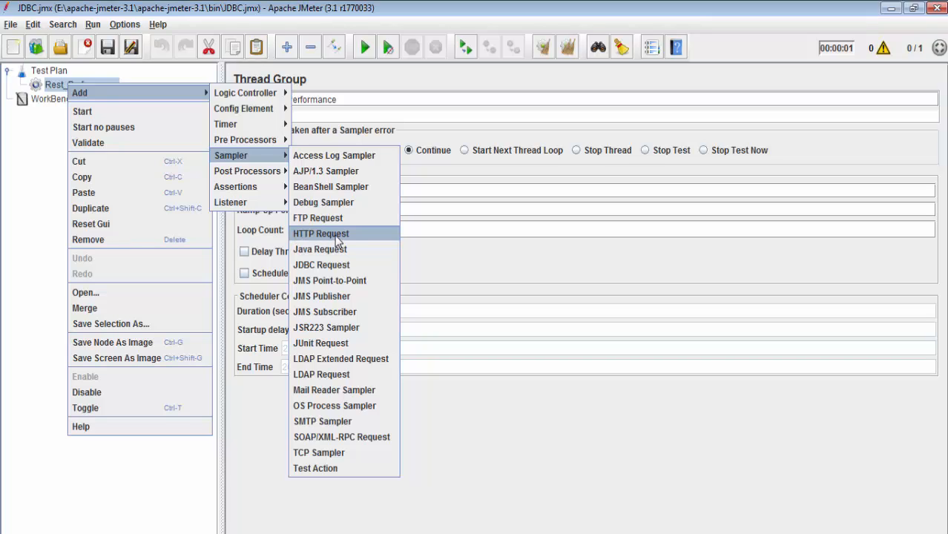
pyautogui.click(320, 234)
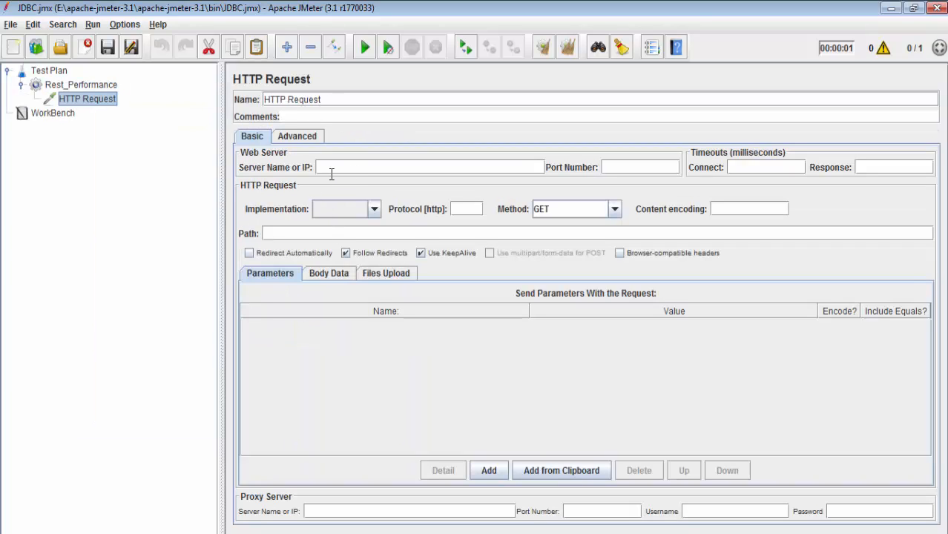
pyautogui.moveTo(358, 175)
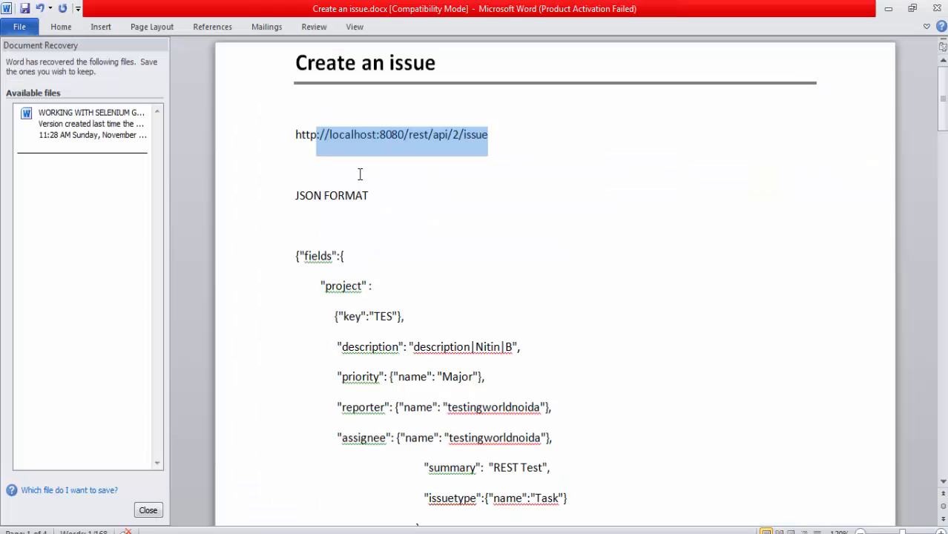
# Set the HTTP Request server name to localhost and port number to 8080
pyautogui.click(364, 172)
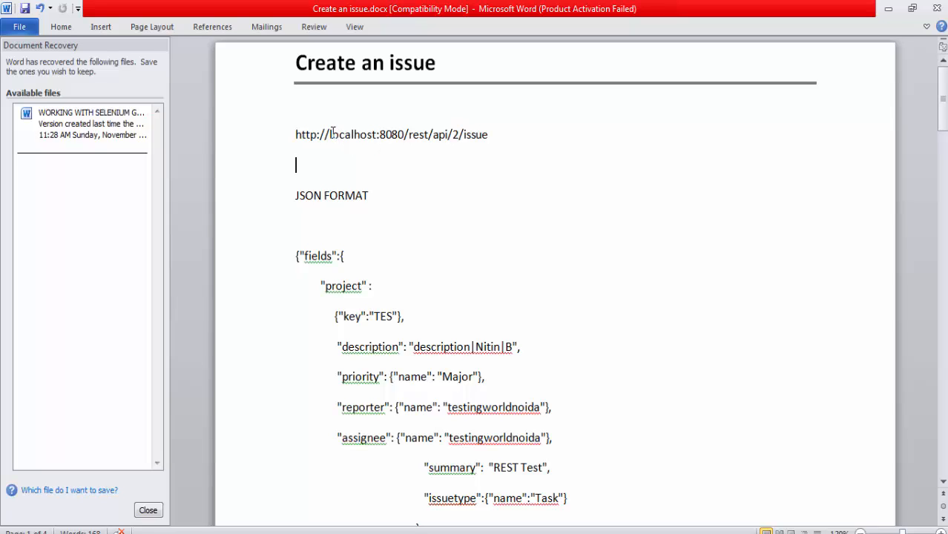
pyautogui.doubleClick(350, 133)
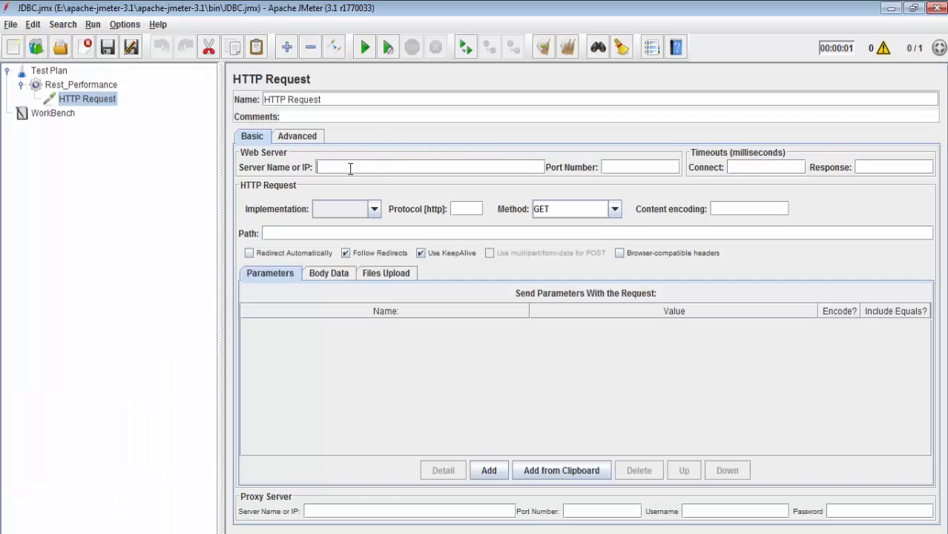
pyautogui.write('localhost')
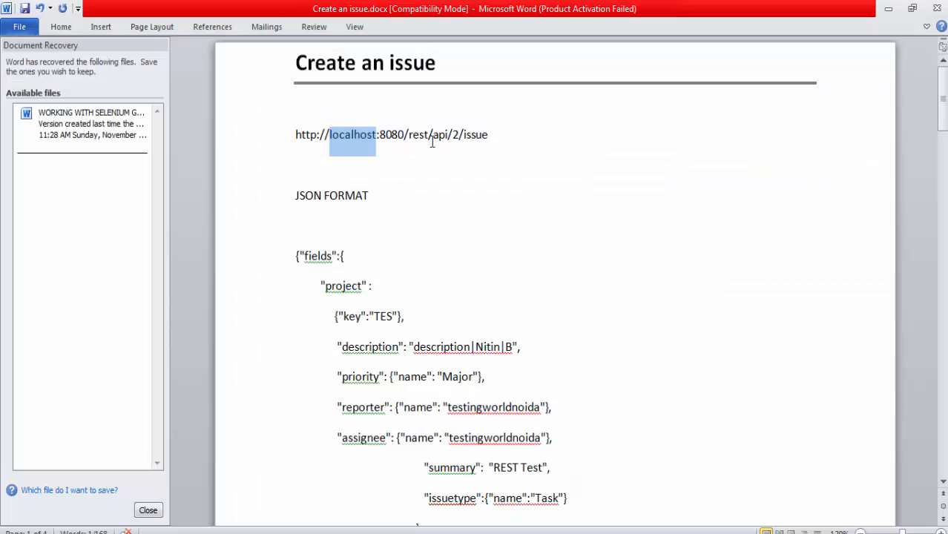
pyautogui.click(385, 134)
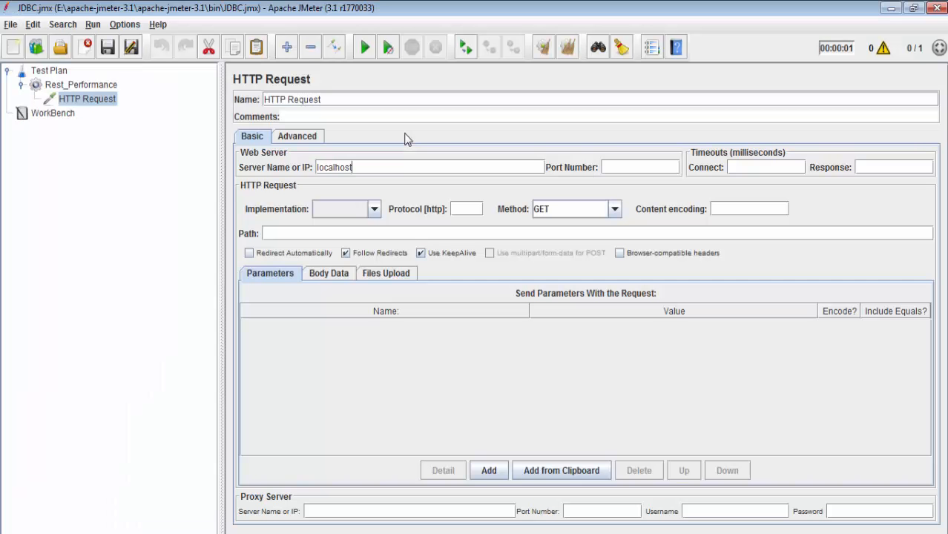
pyautogui.write('8080')
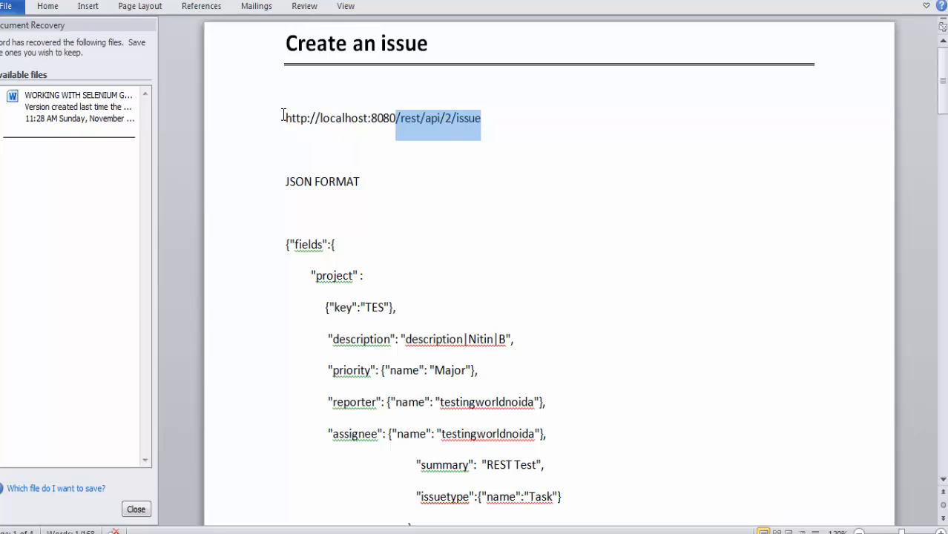
# Set the HTTP Request path to /rest/api/2/issue from the Word URL
pyautogui.moveTo(285, 119); pyautogui.dragTo(489, 119)
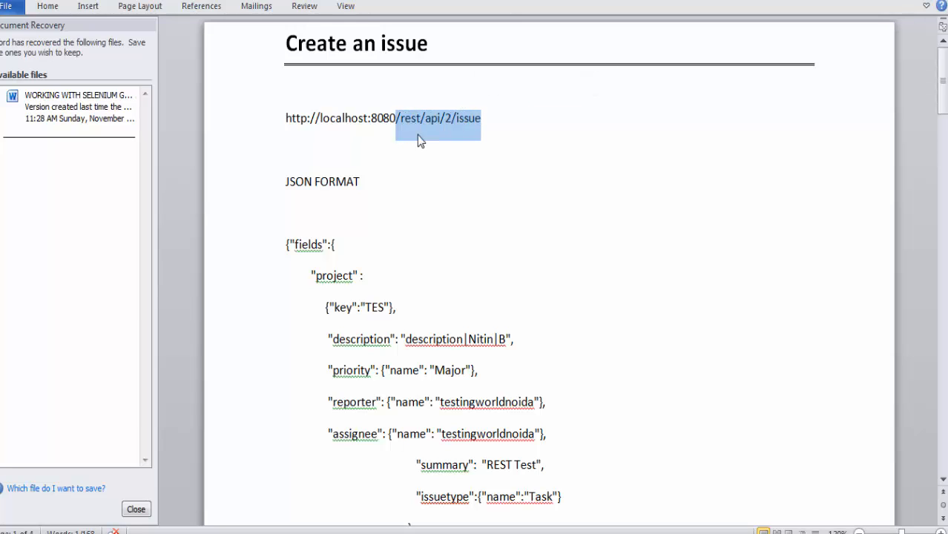
pyautogui.doubleClick(344, 118)
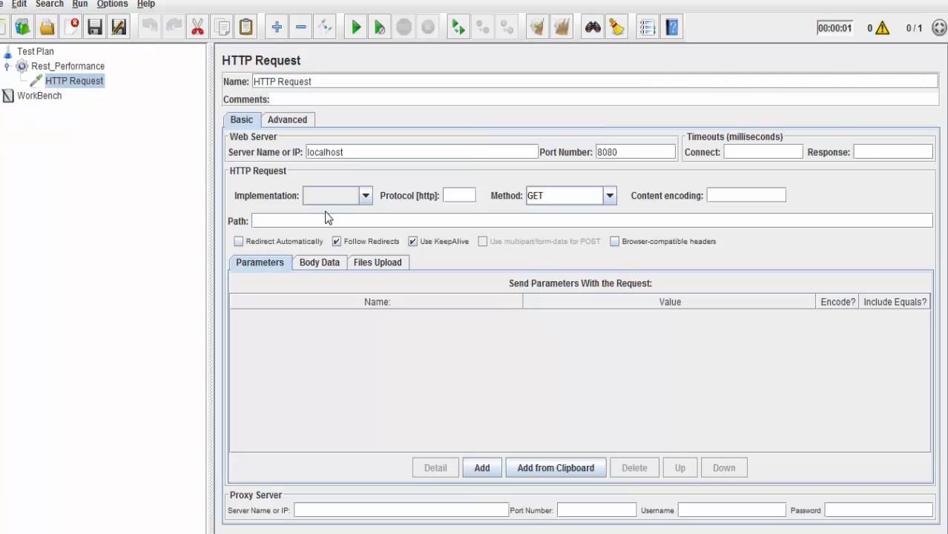
pyautogui.write('/rest/api/2/issue')
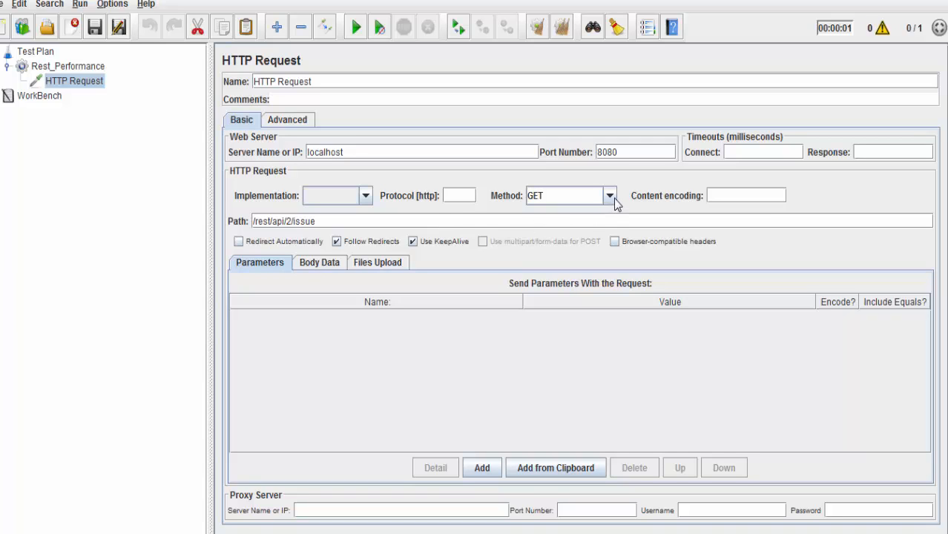
# Choose POST as the request method and move to the request body area
pyautogui.click(608, 196)
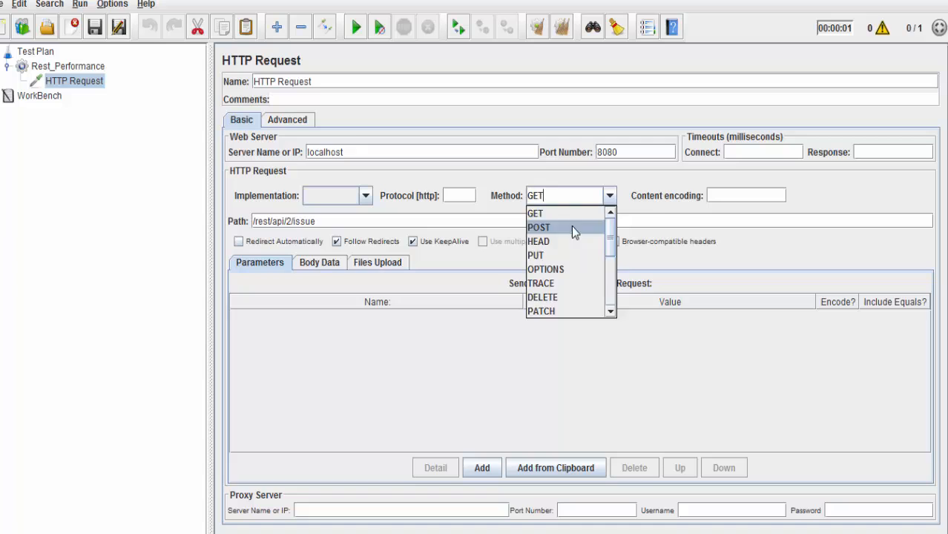
pyautogui.click(540, 227)
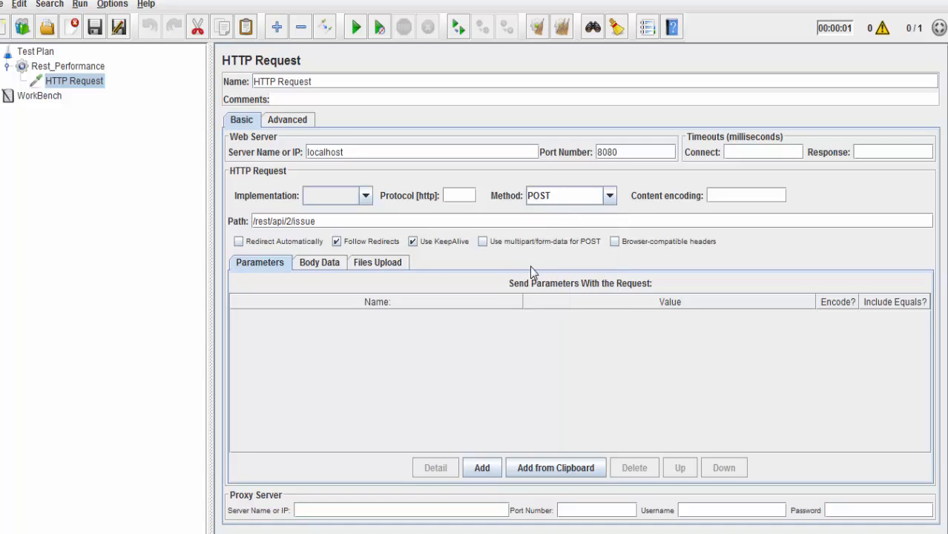
pyautogui.click(319, 261)
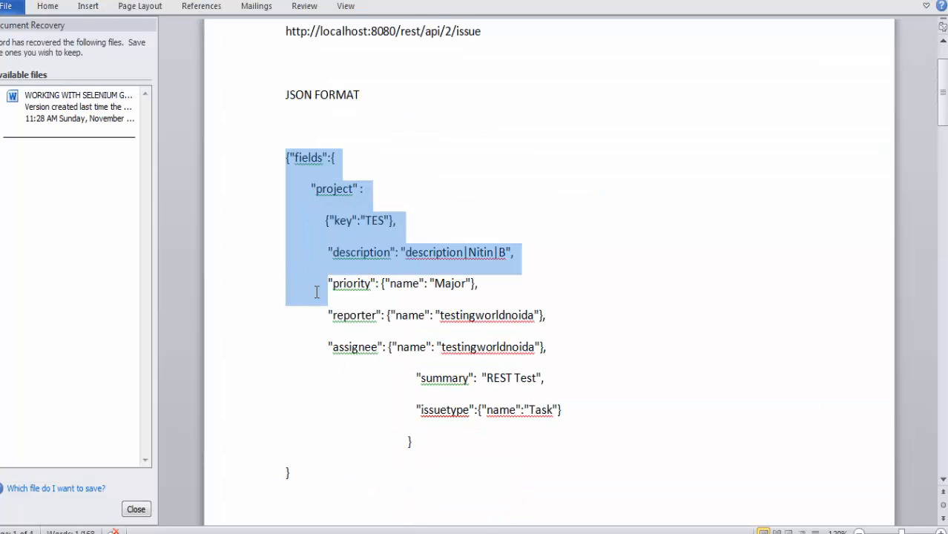
# Select the entire JSON issue body for the TES project in the Word notes
pyautogui.moveTo(315, 291); pyautogui.dragTo(316, 469)
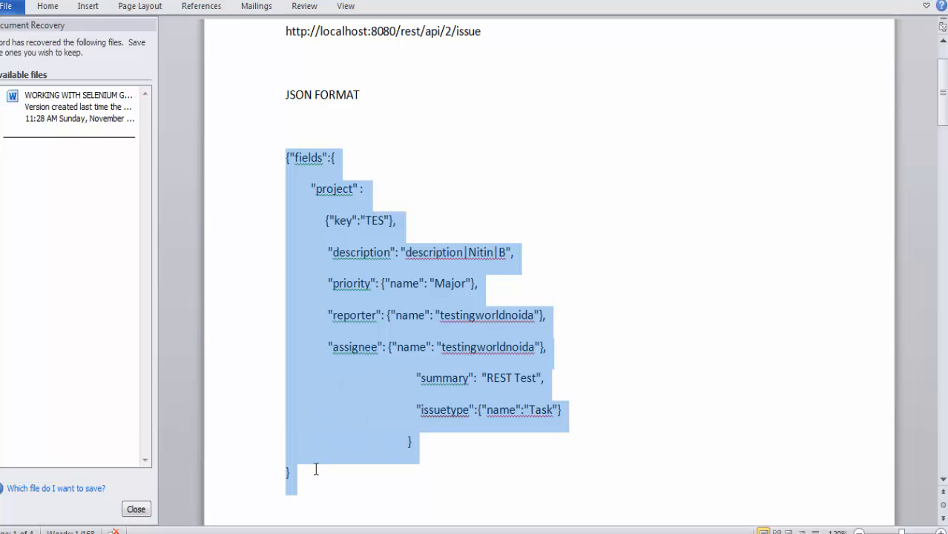
pyautogui.moveTo(316, 476)
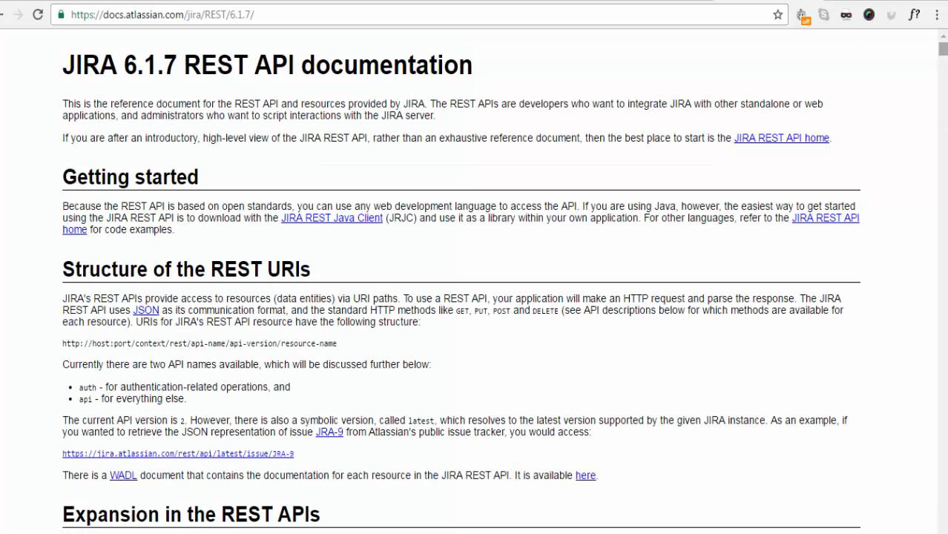
# Find the /rest/api/2/issue method in the JIRA REST docs and highlight its create-issue description
pyautogui.scroll(-3)
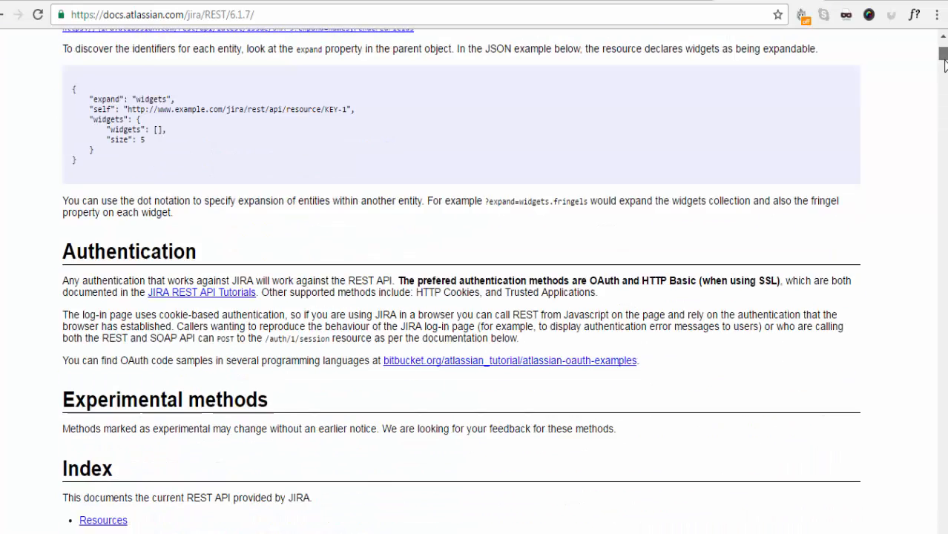
pyautogui.press('ctrl+f')
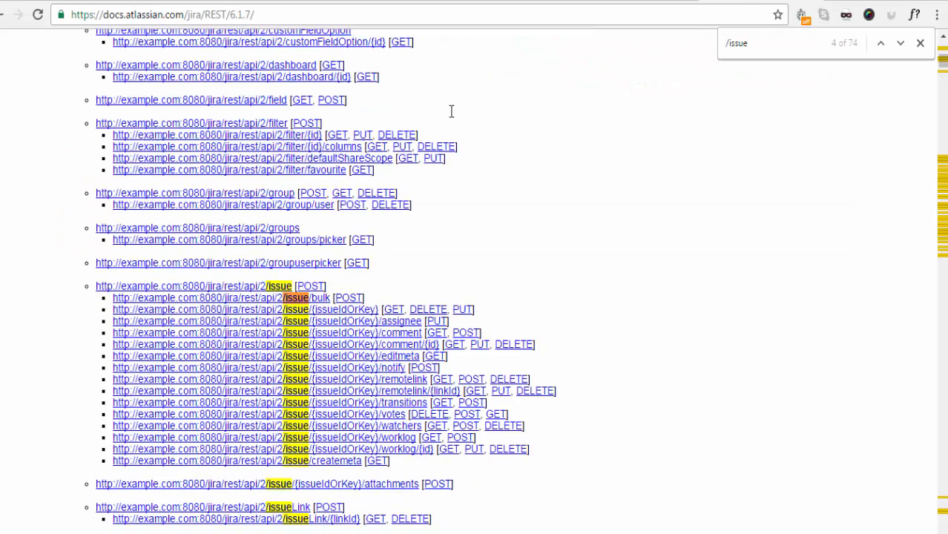
pyautogui.moveTo(240, 298)
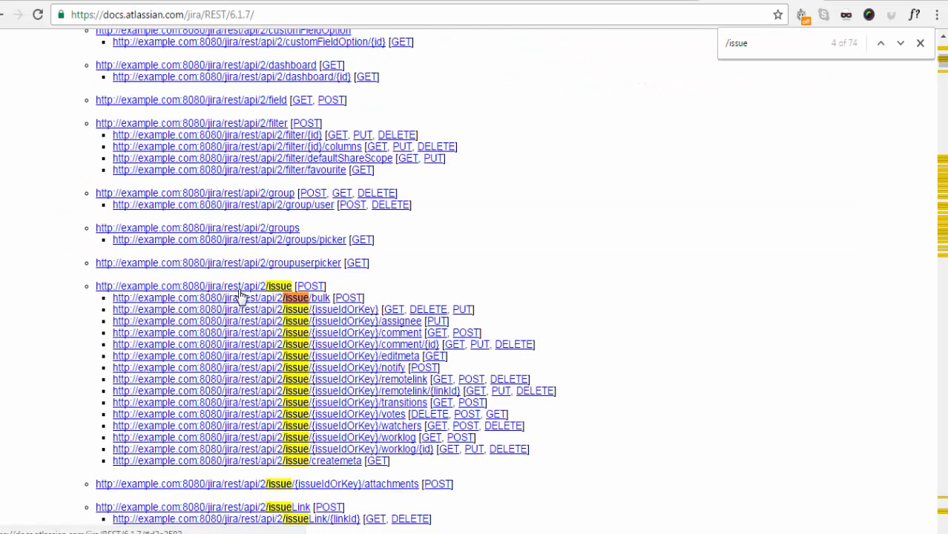
pyautogui.click(279, 286)
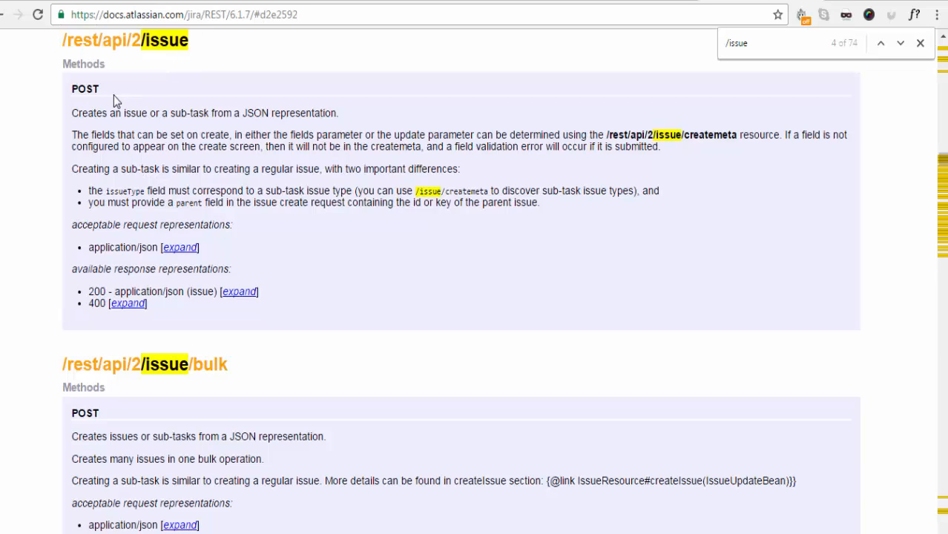
pyautogui.moveTo(109, 113); pyautogui.dragTo(210, 113)
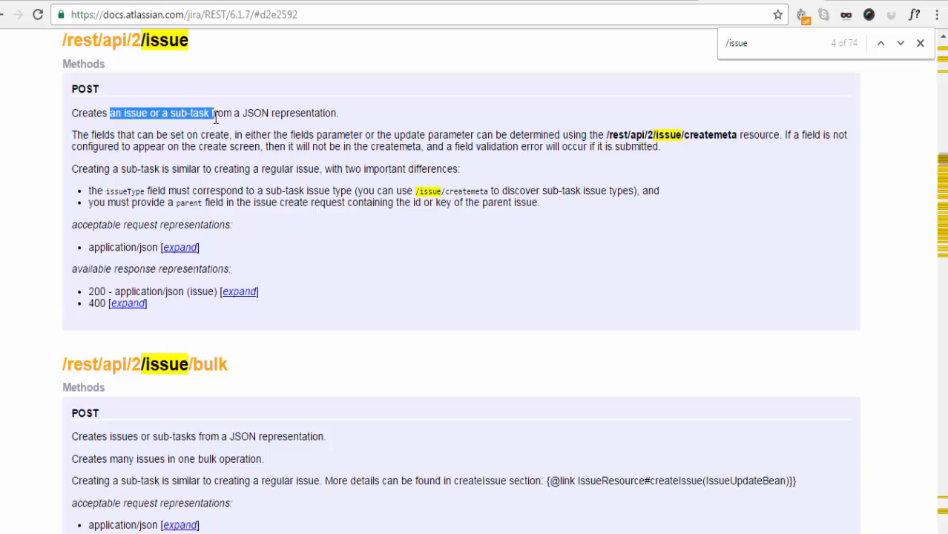
pyautogui.moveTo(264, 245)
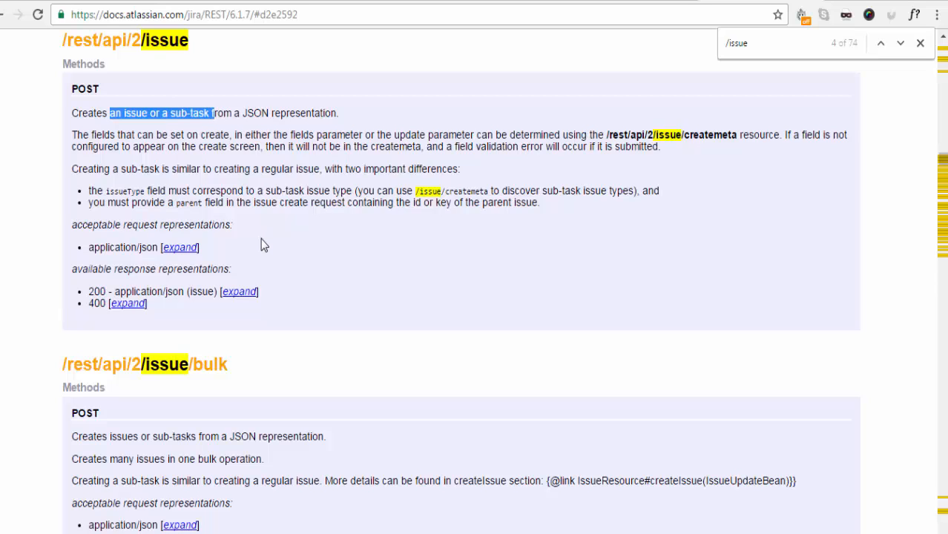
pyautogui.moveTo(110, 249)
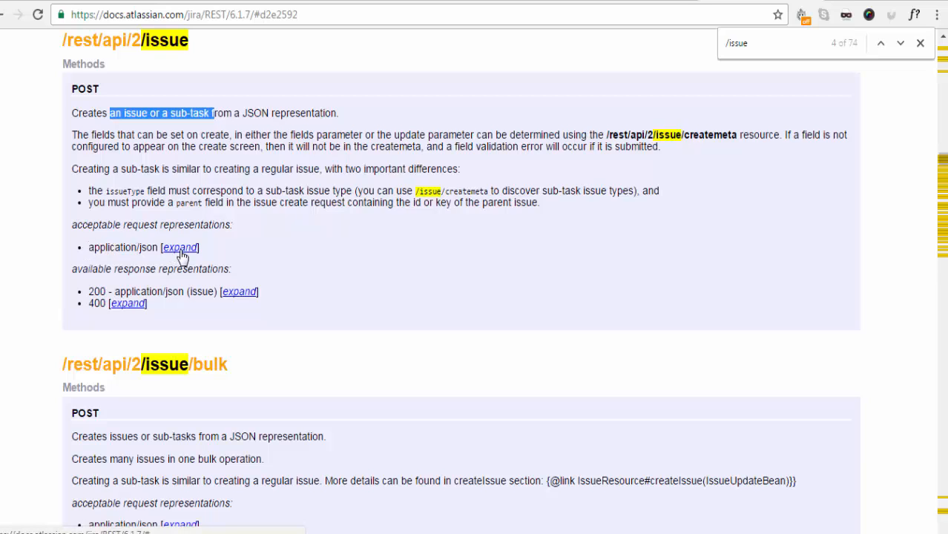
# Expand and review the example JSON request for creating an issue
pyautogui.click(180, 247)
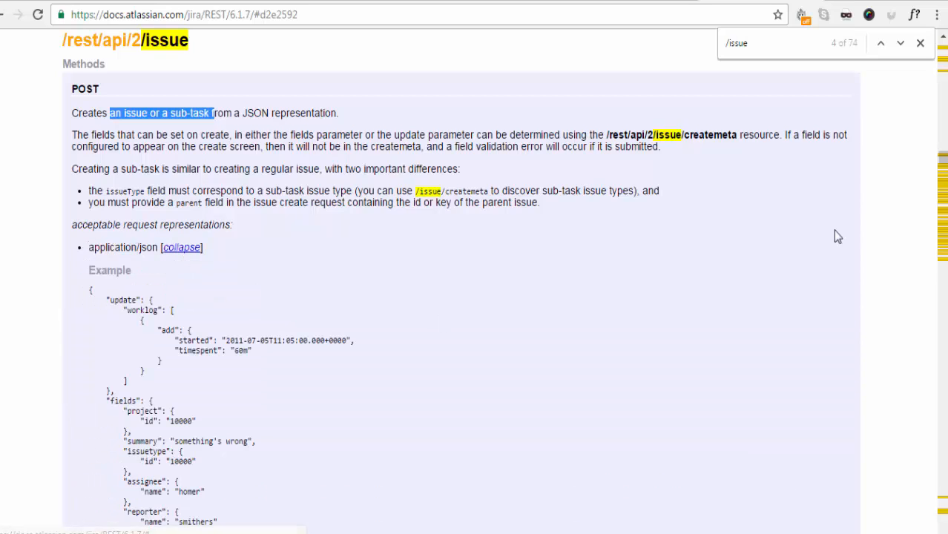
pyautogui.scroll(-3)
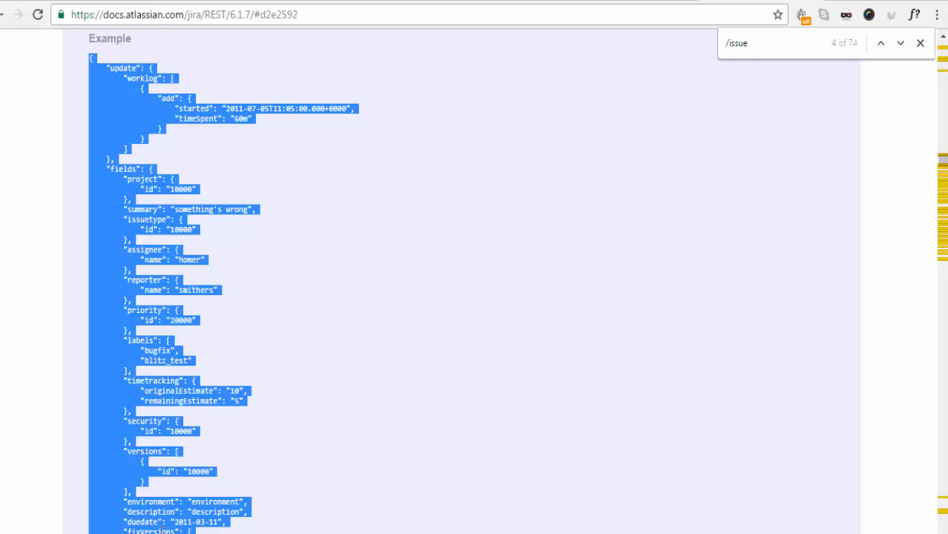
pyautogui.scroll(-3)
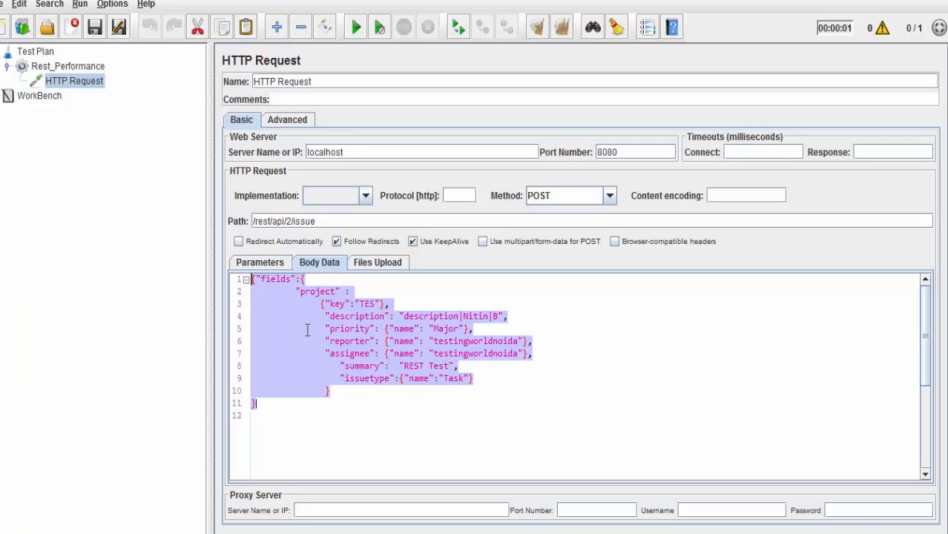
# Change the issue priority in the request body from Major to Medium and select the whole body
pyautogui.doubleClick(445, 329)
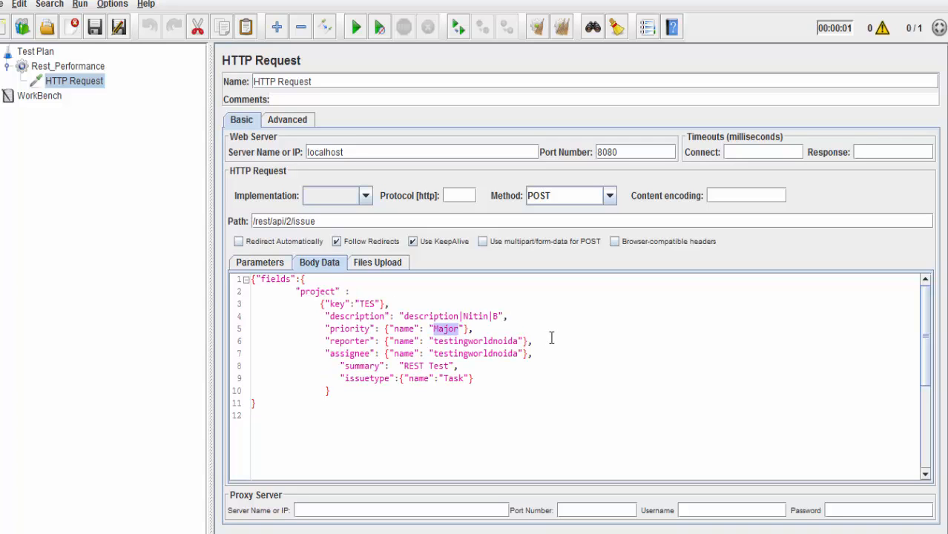
pyautogui.write('Medium')
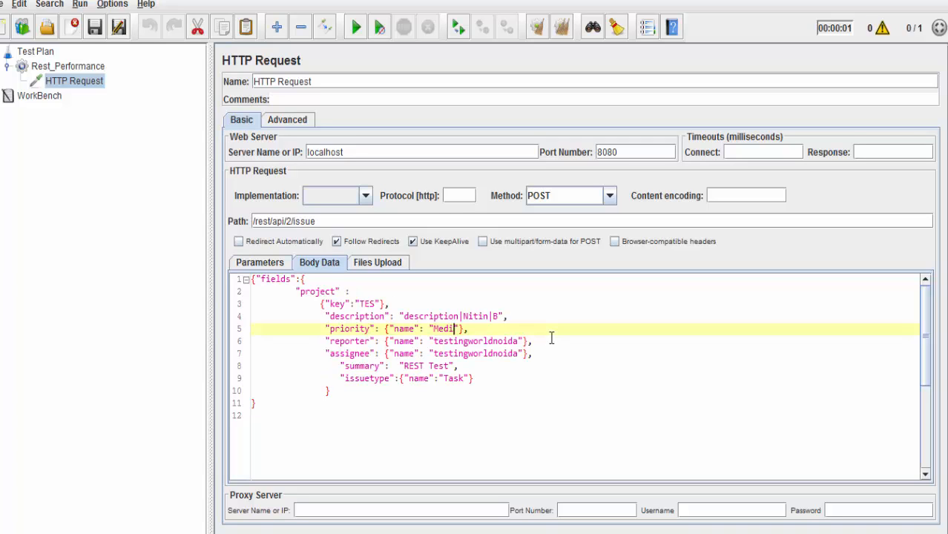
pyautogui.write('um')
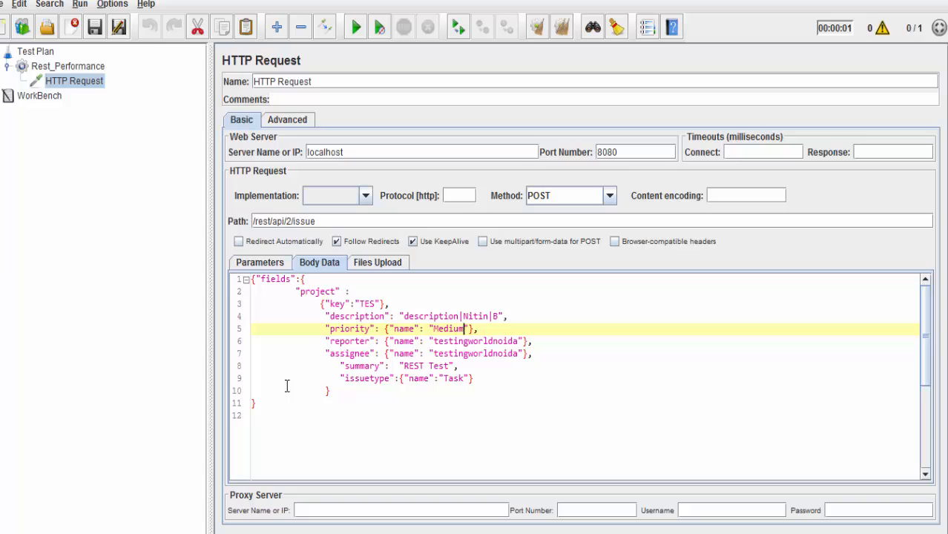
pyautogui.press('ctrl+a')
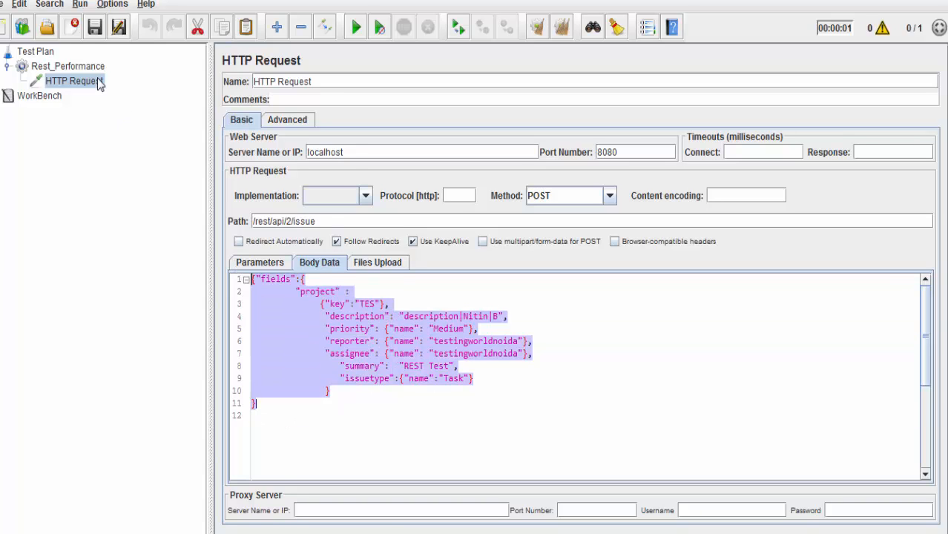
# Add a View Results Tree listener under Rest_Performance and recheck the HTTP Request
pyautogui.rightClick(67, 66)
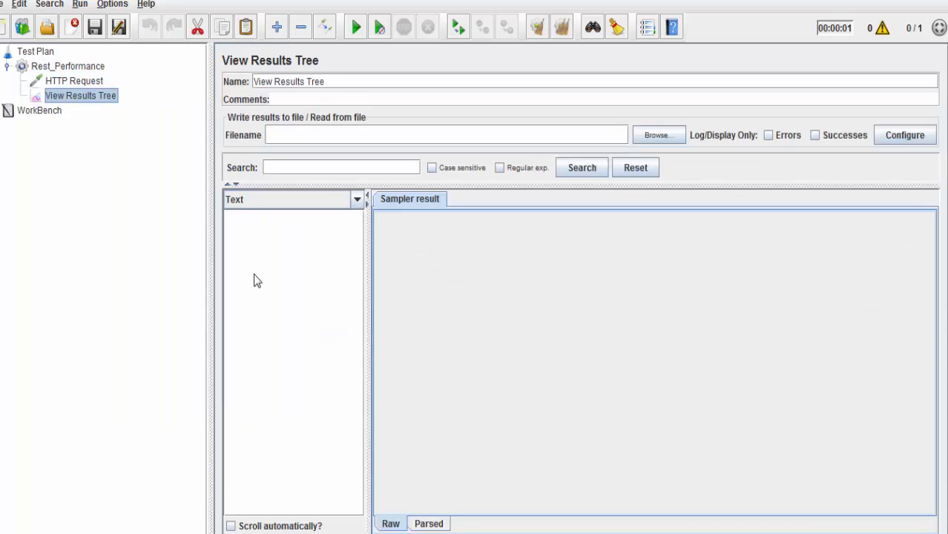
pyautogui.click(68, 66)
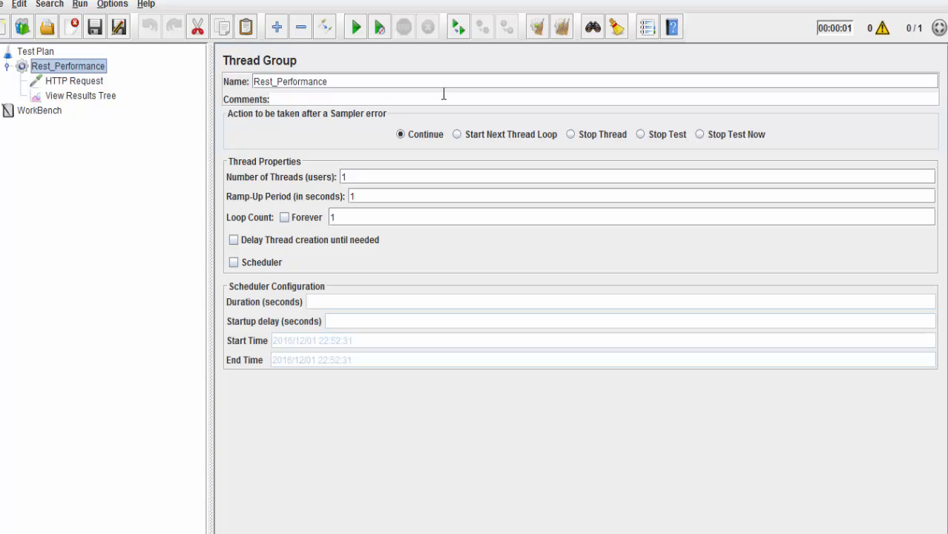
pyautogui.moveTo(222, 80)
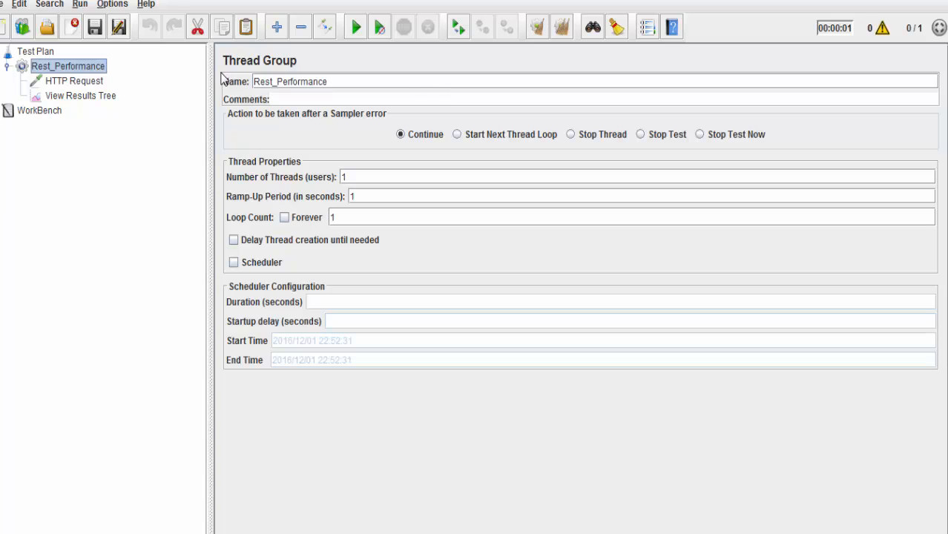
pyautogui.click(72, 80)
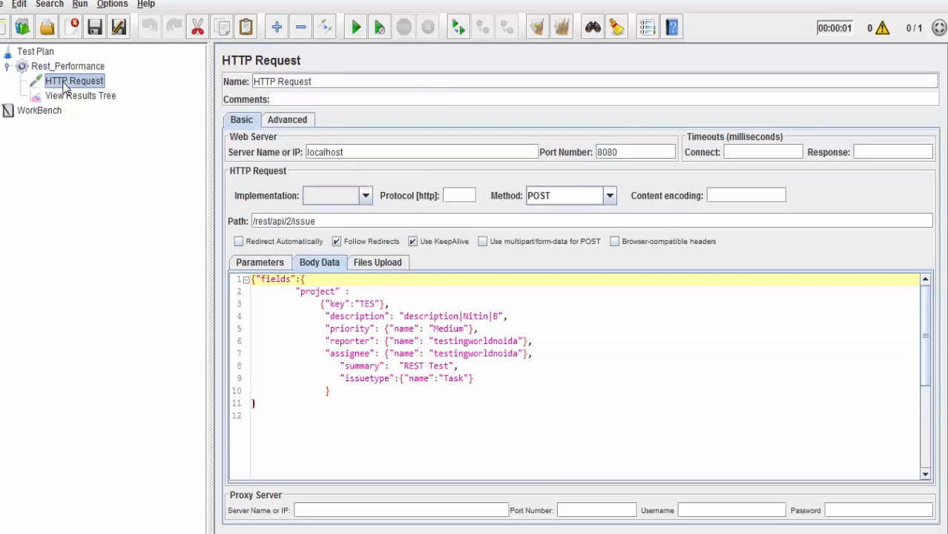
# Run the test plan and inspect the failed HTTP Request result returning 415 Unsupported Media Type
pyautogui.click(80, 95)
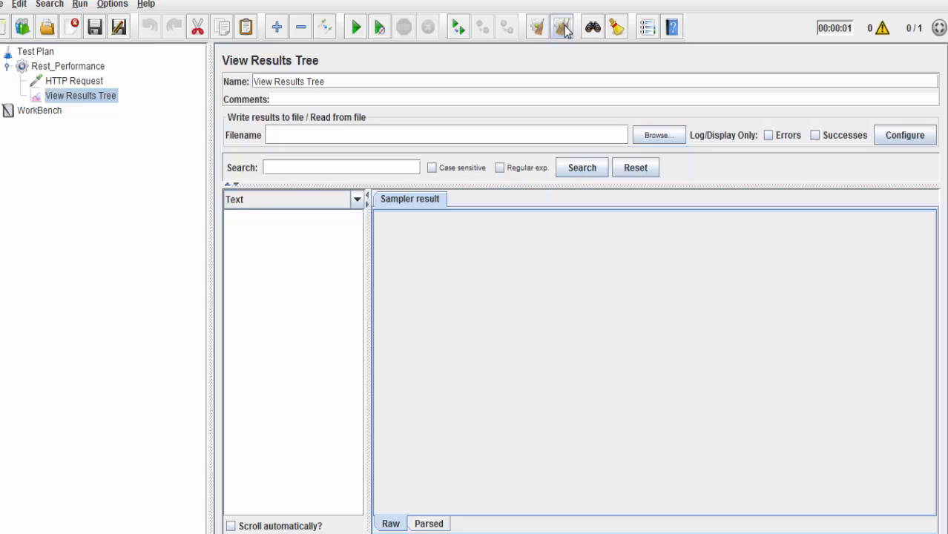
pyautogui.moveTo(353, 26)
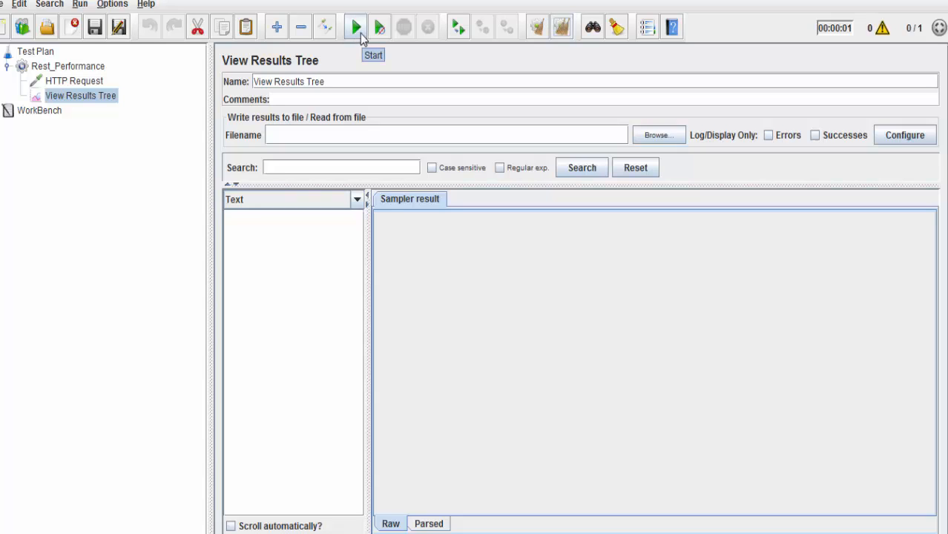
pyautogui.click(351, 27)
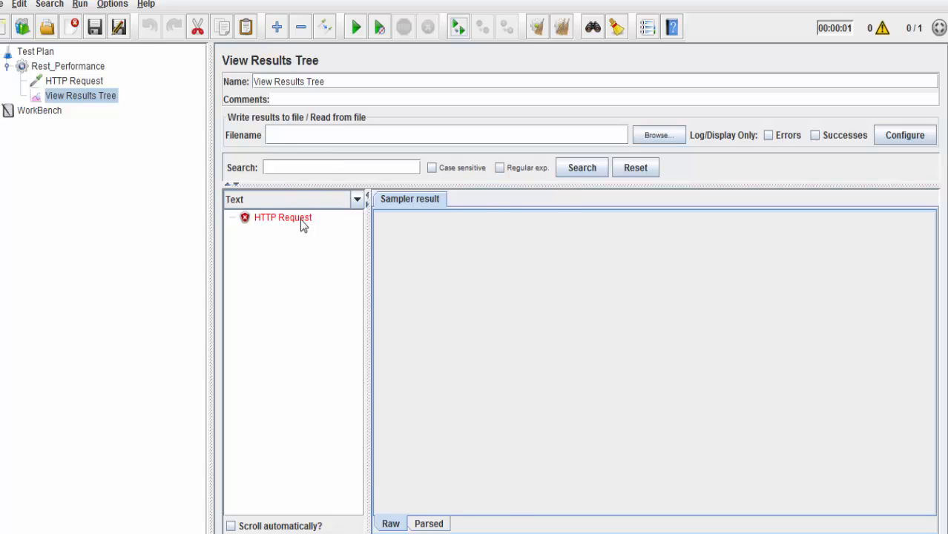
pyautogui.click(282, 216)
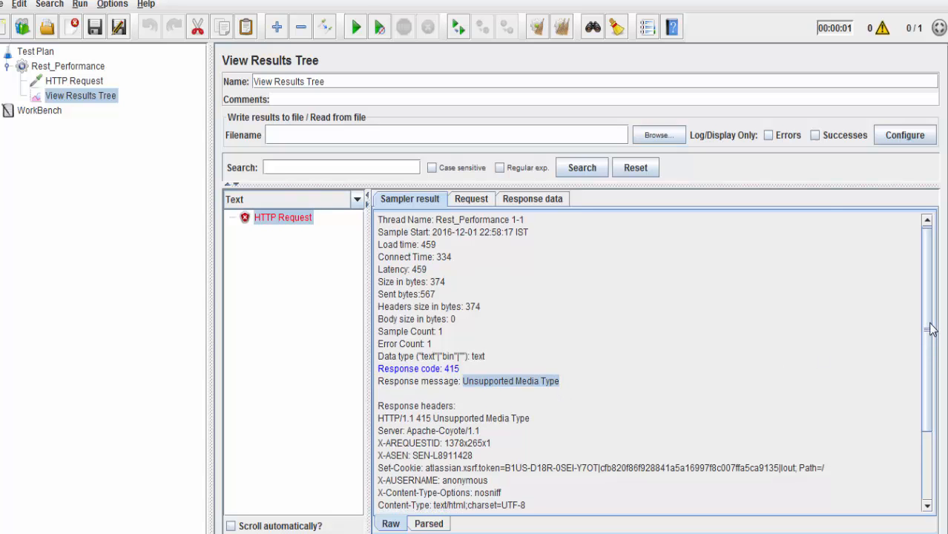
pyautogui.scroll(-3)
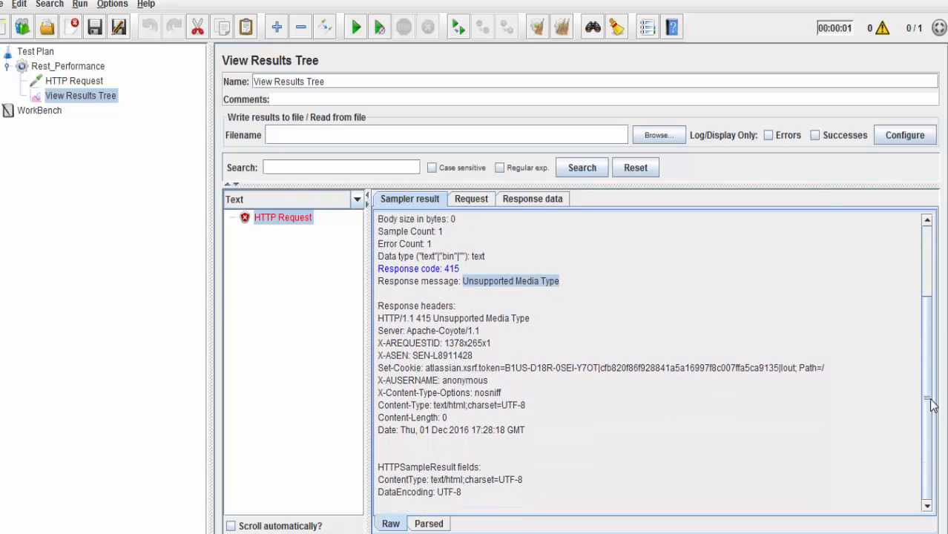
pyautogui.scroll(3)
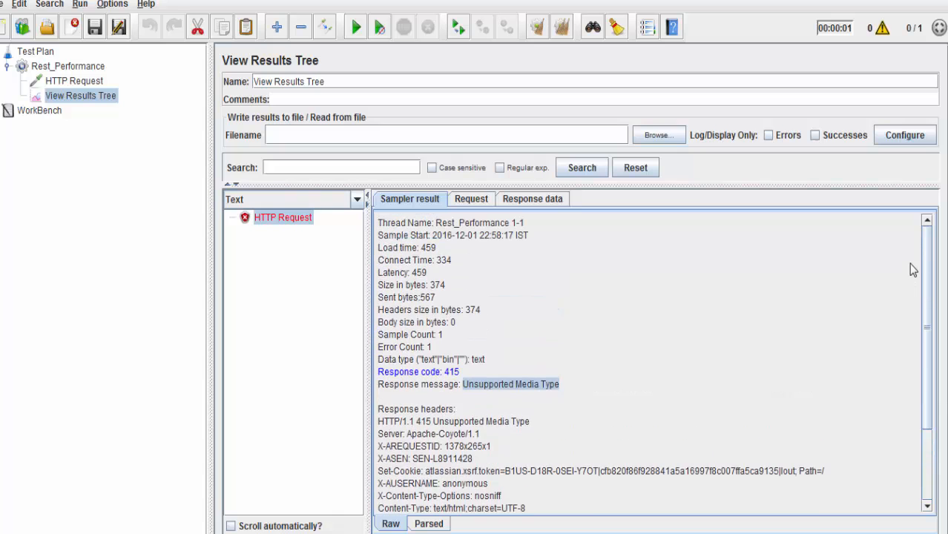
pyautogui.scroll(-3)
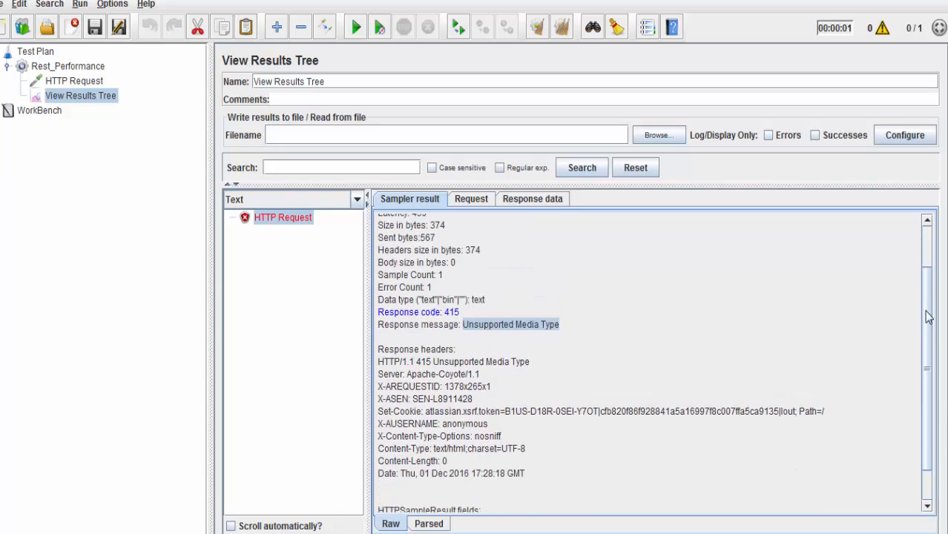
pyautogui.scroll(-3)
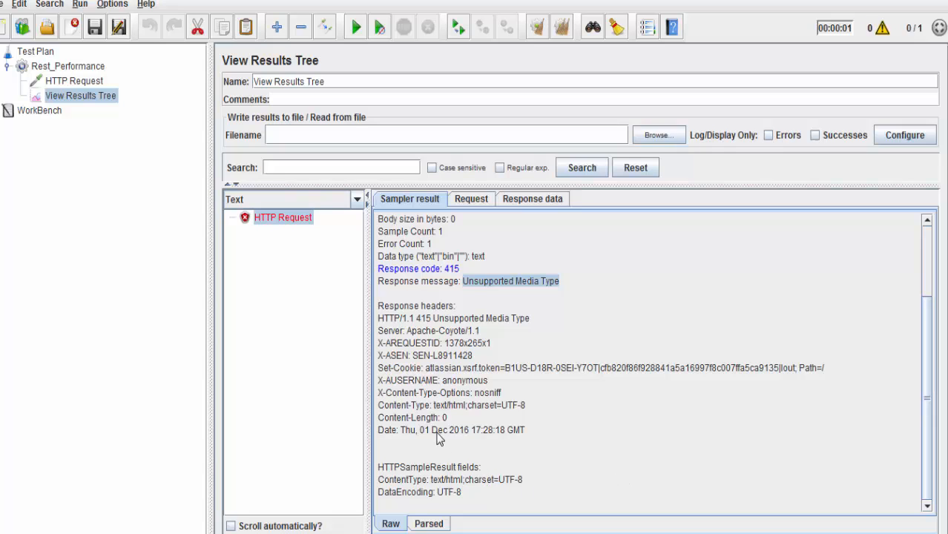
pyautogui.moveTo(502, 288)
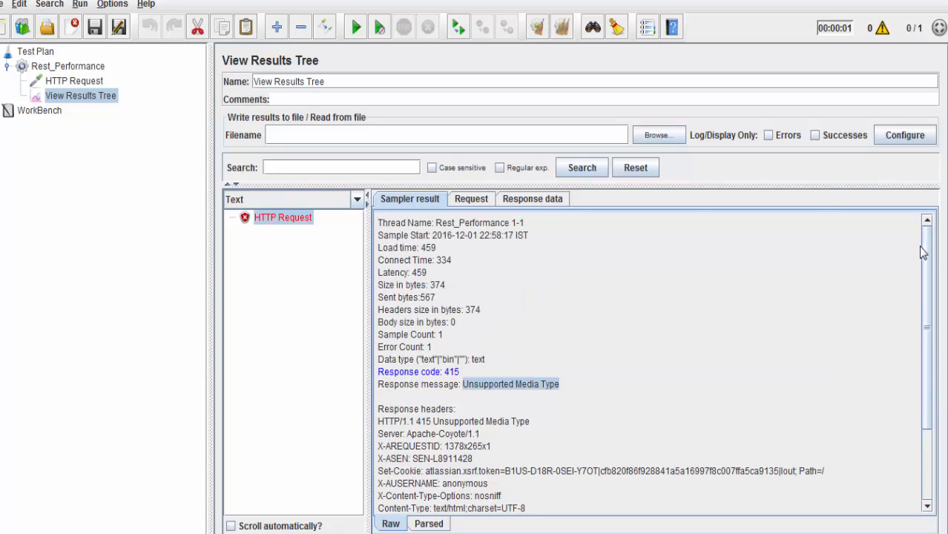
# View the sent request data and highlight its form-urlencoded Content-Type header
pyautogui.click(470, 198)
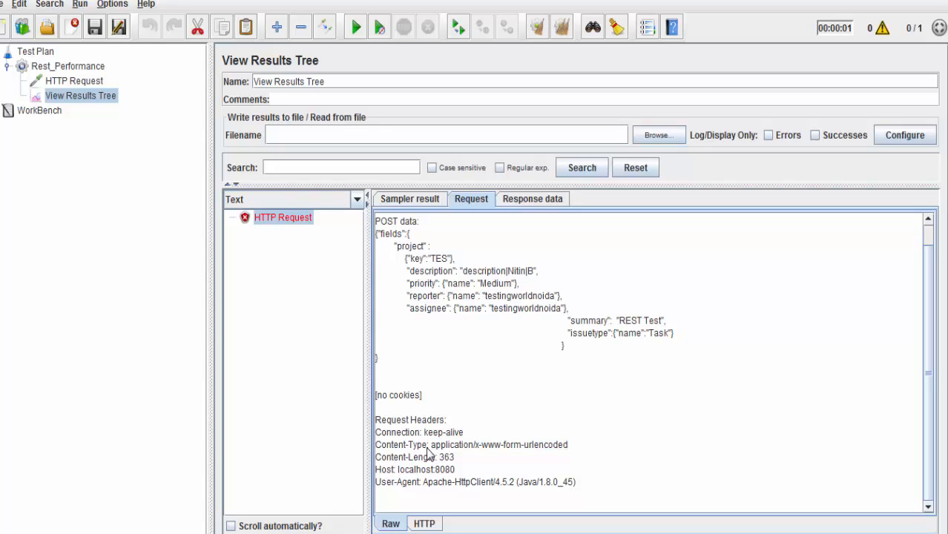
pyautogui.doubleClick(400, 445)
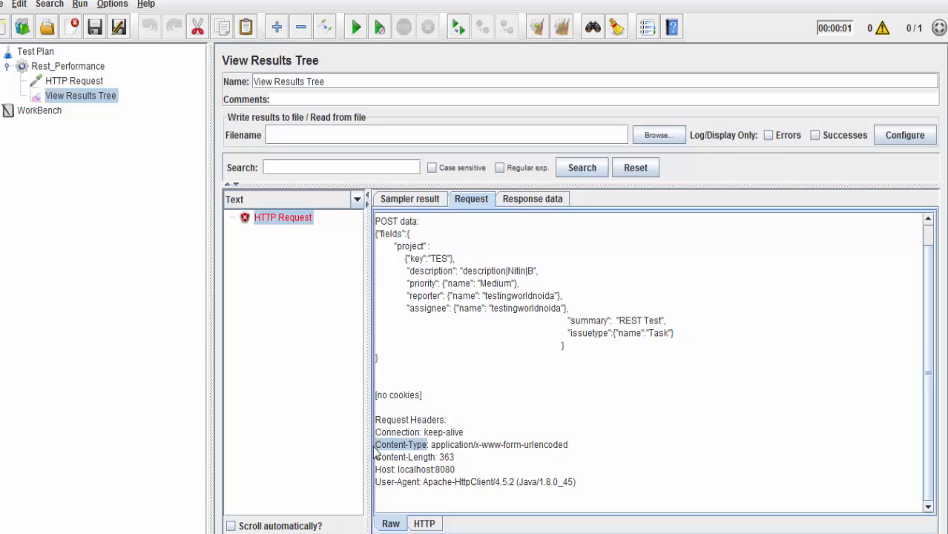
pyautogui.moveTo(92, 68)
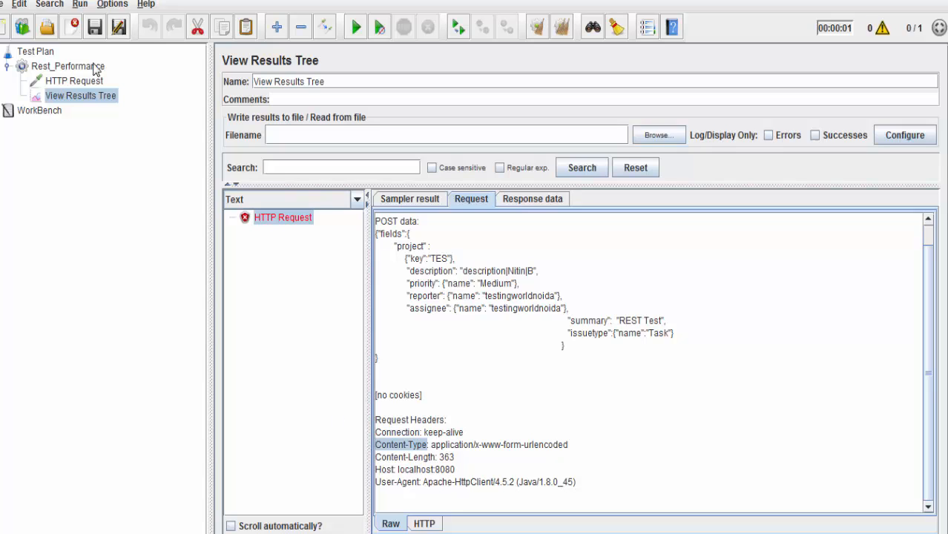
# Add an HTTP Header Manager to Rest_Performance and check the sent headers in the results
pyautogui.rightClick(71, 66)
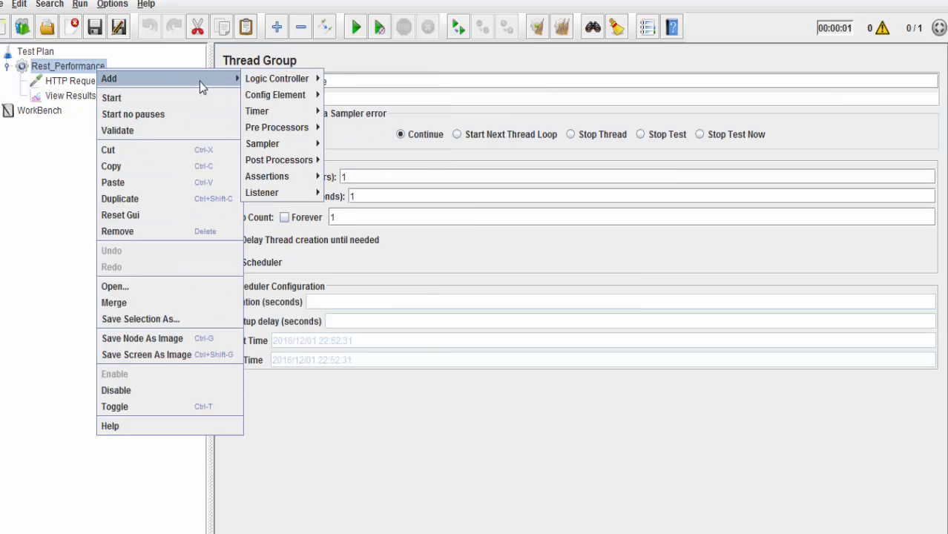
pyautogui.moveTo(277, 94)
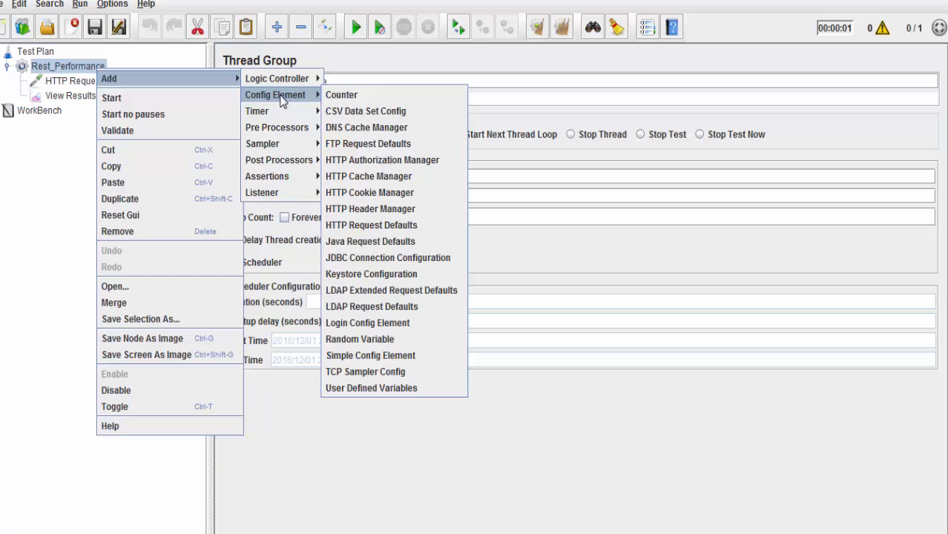
pyautogui.moveTo(368, 193)
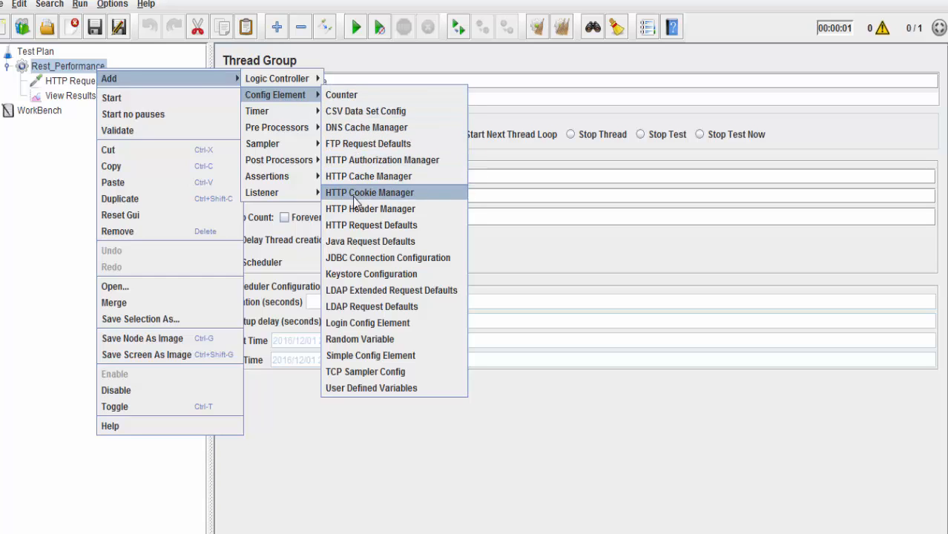
pyautogui.click(369, 207)
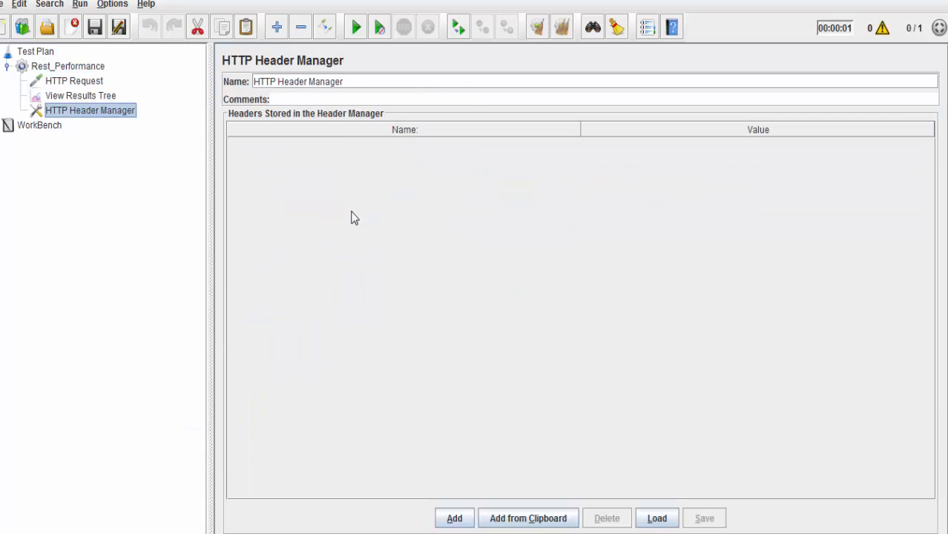
pyautogui.click(68, 80)
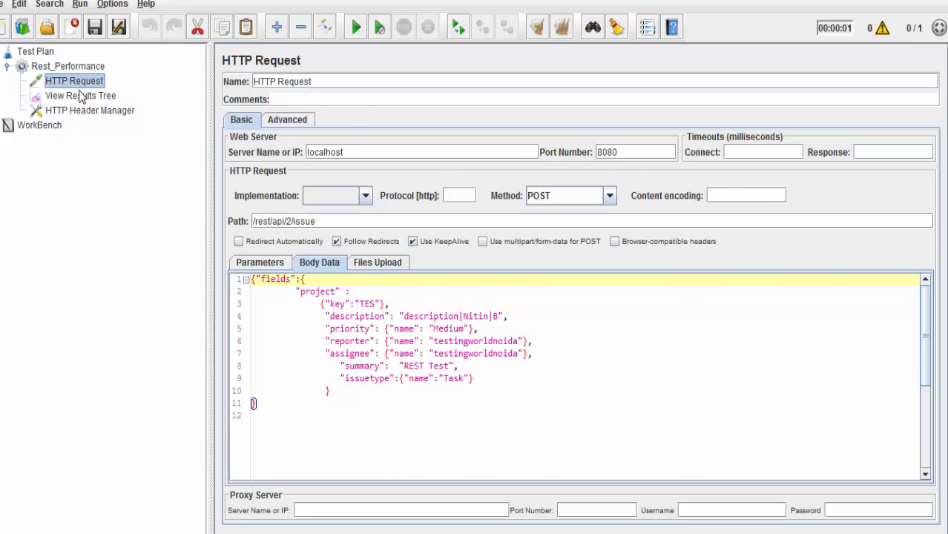
pyautogui.click(80, 95)
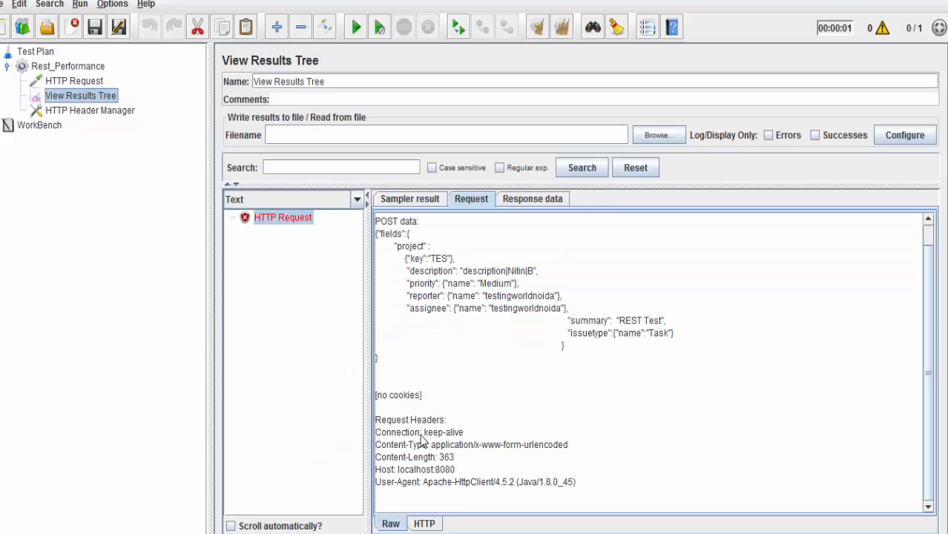
pyautogui.doubleClick(409, 418)
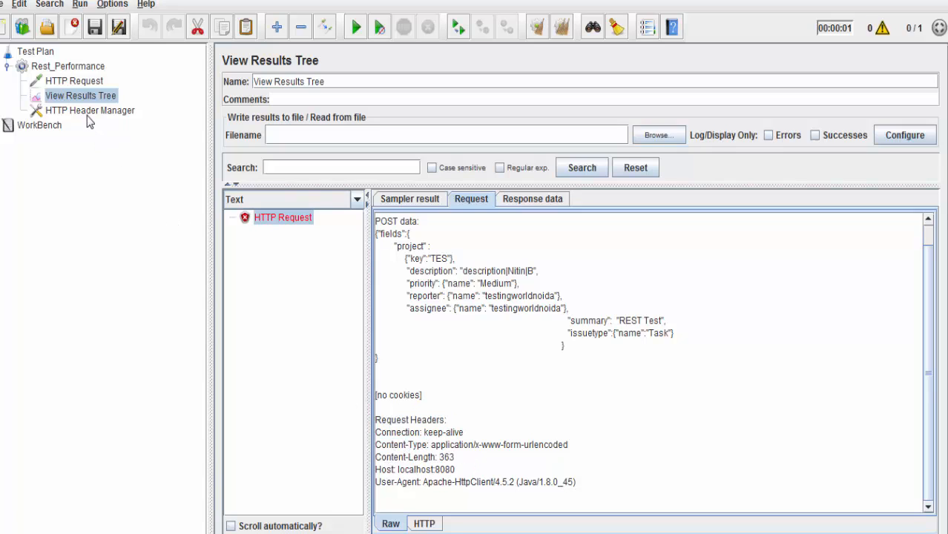
pyautogui.click(89, 110)
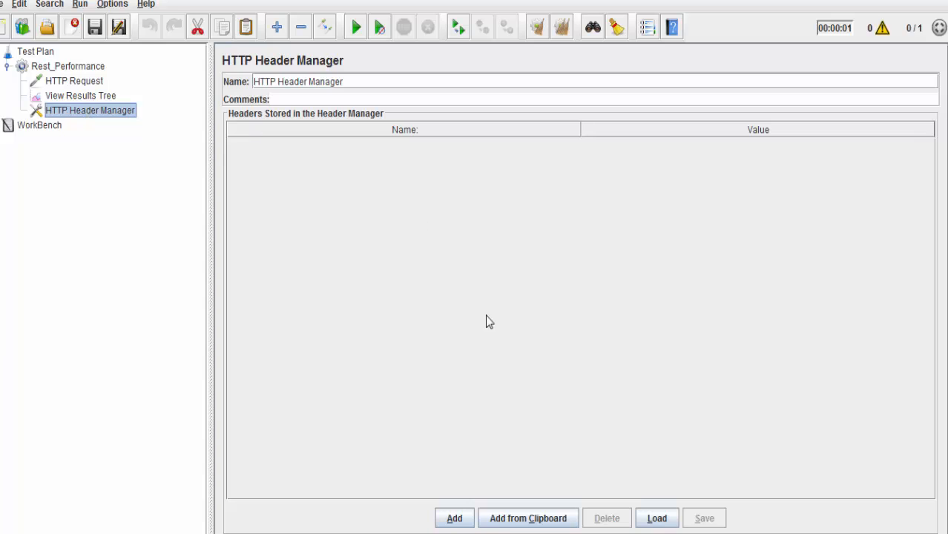
# Add a header row Content-Type with value application/json, verifying the name against the results
pyautogui.click(453, 518)
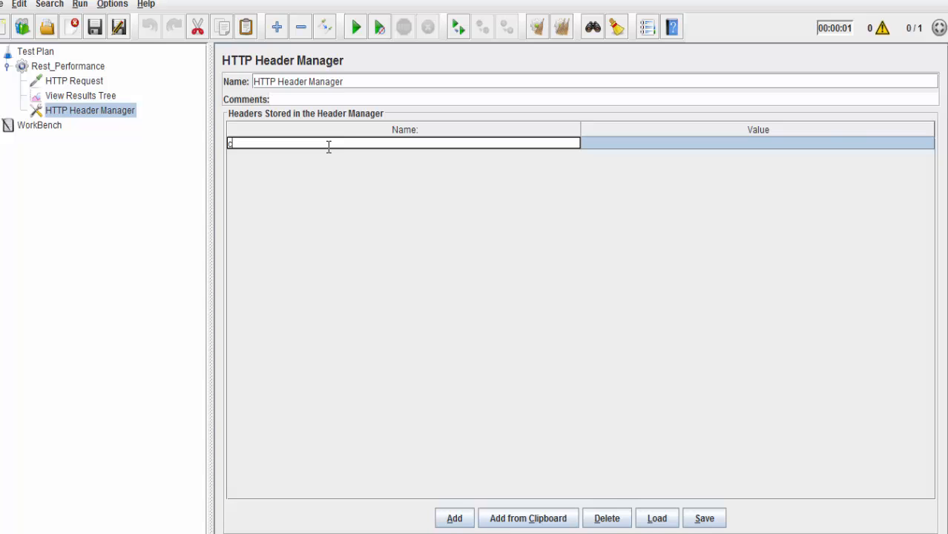
pyautogui.write('ontent-')
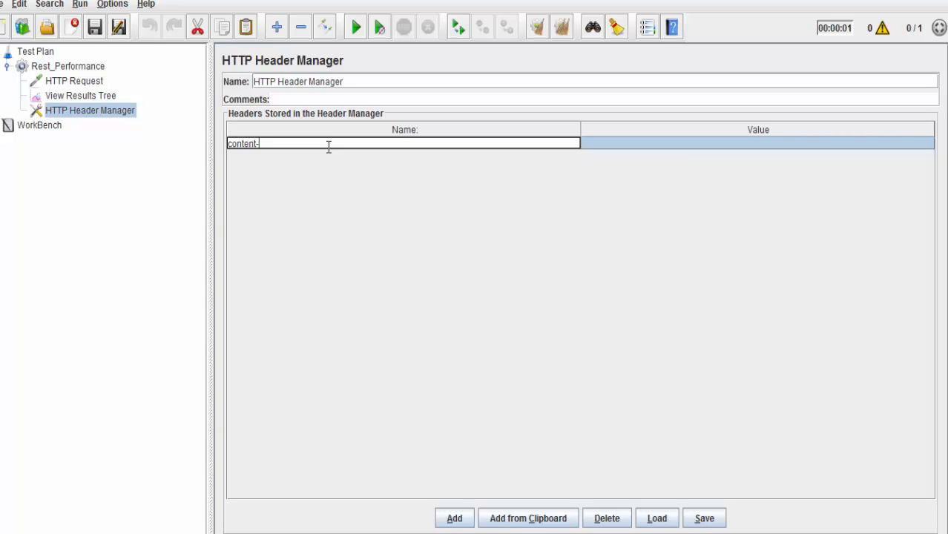
pyautogui.write('type')
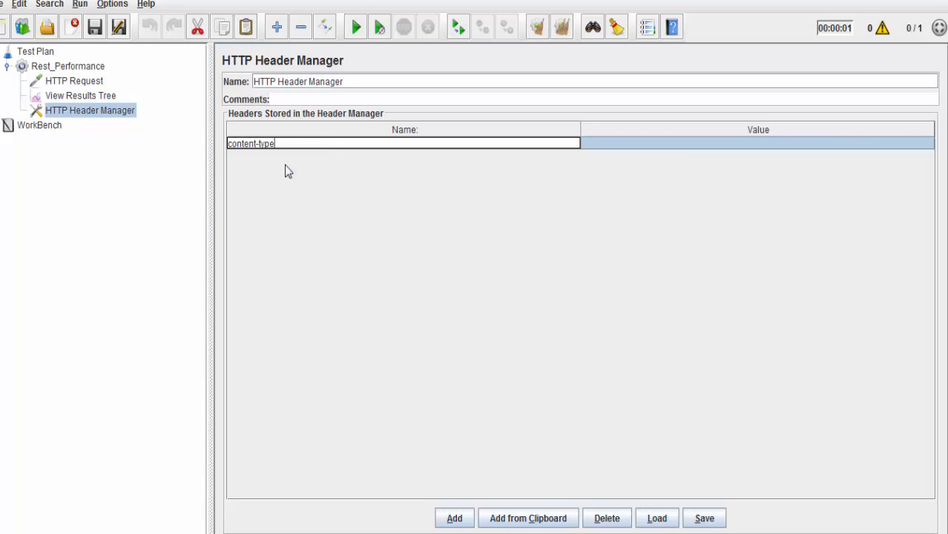
pyautogui.click(80, 94)
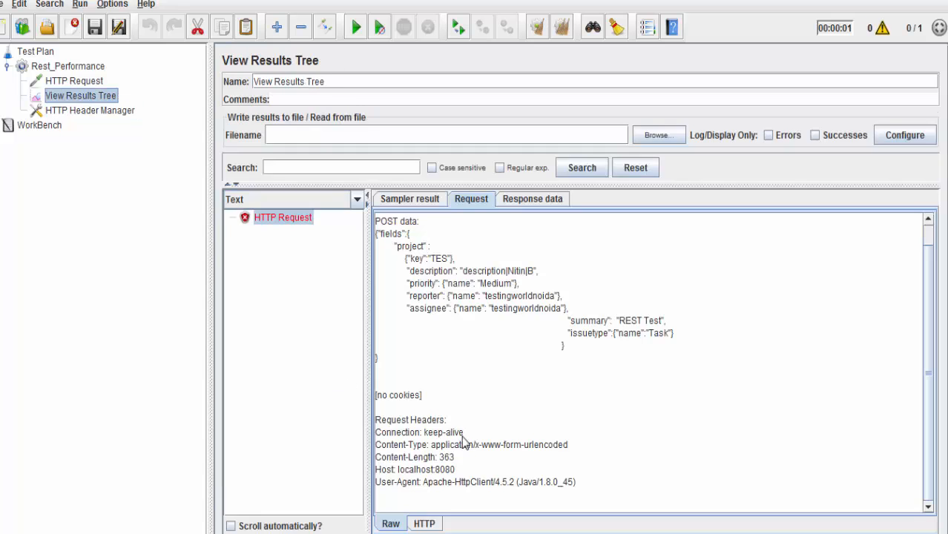
pyautogui.doubleClick(399, 445)
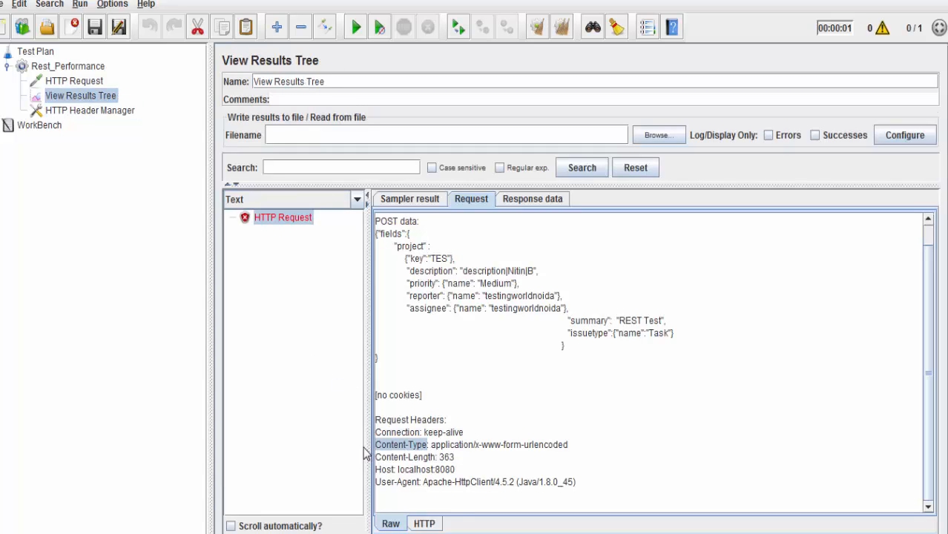
pyautogui.click(73, 80)
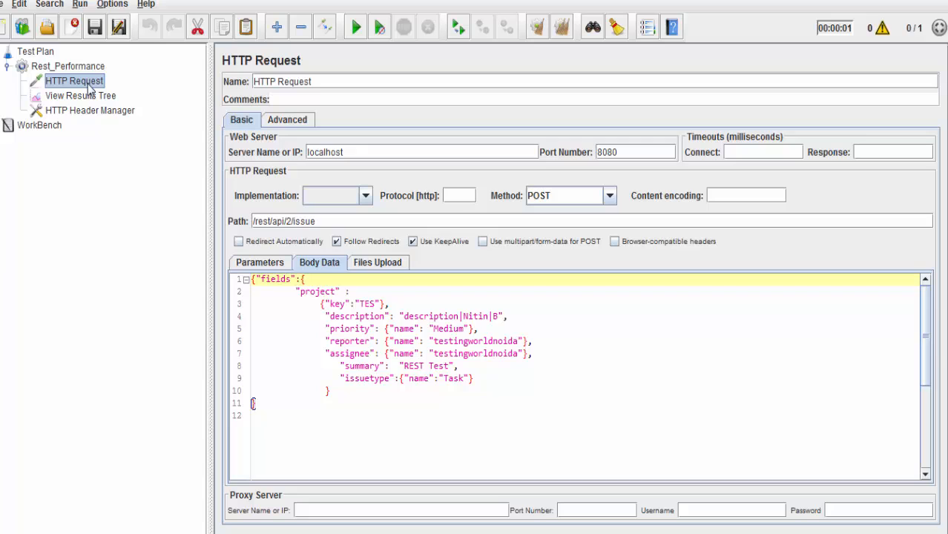
pyautogui.click(89, 110)
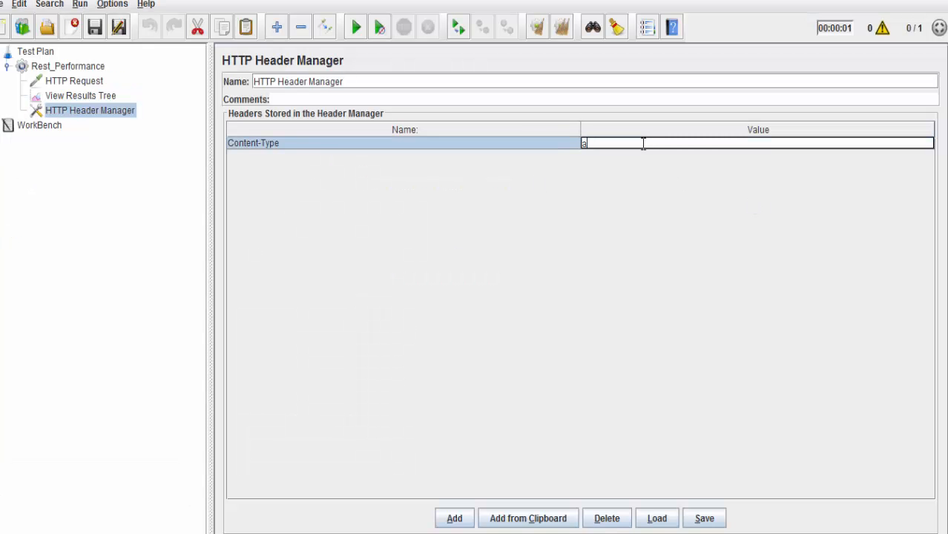
pyautogui.write('pplication')
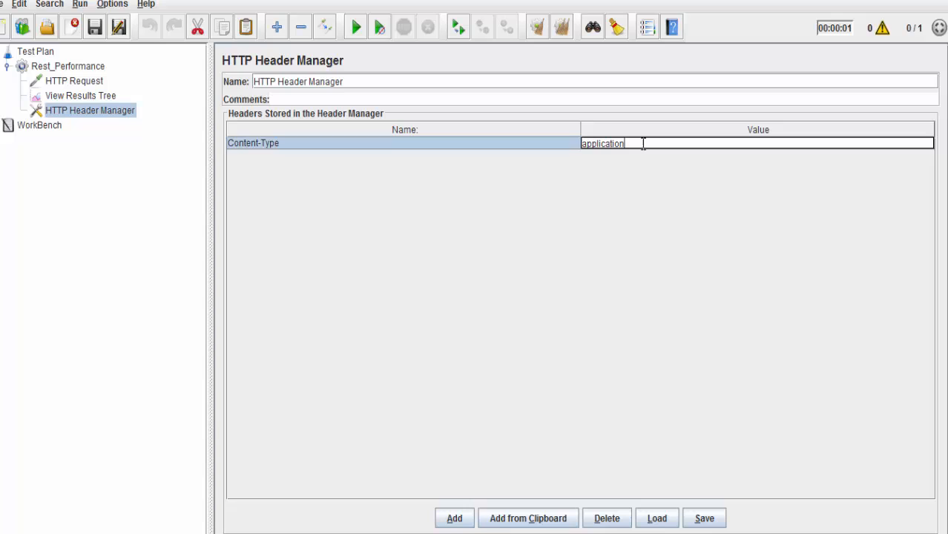
pyautogui.write('/json')
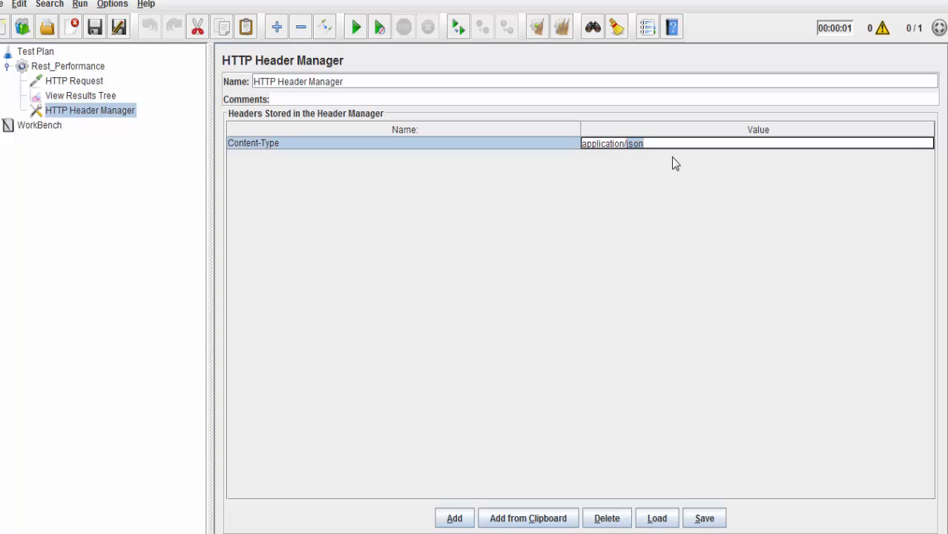
pyautogui.moveTo(428, 195)
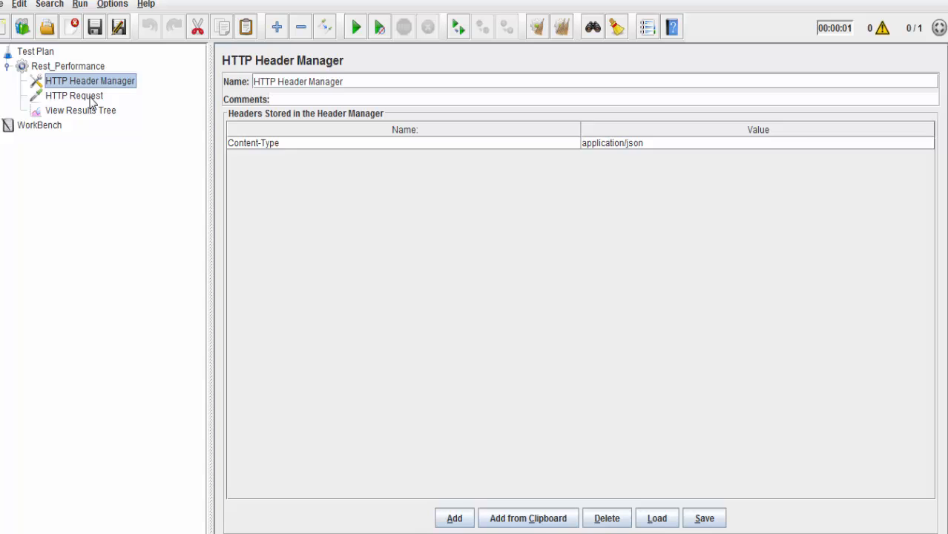
# Rerun the test plan from View Results Tree and select the failed HTTP Request result
pyautogui.click(81, 110)
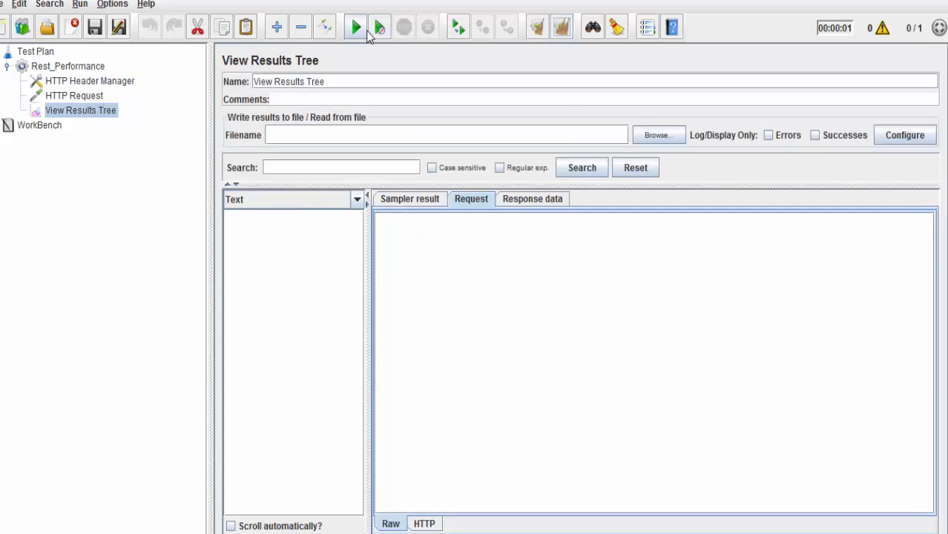
pyautogui.click(353, 26)
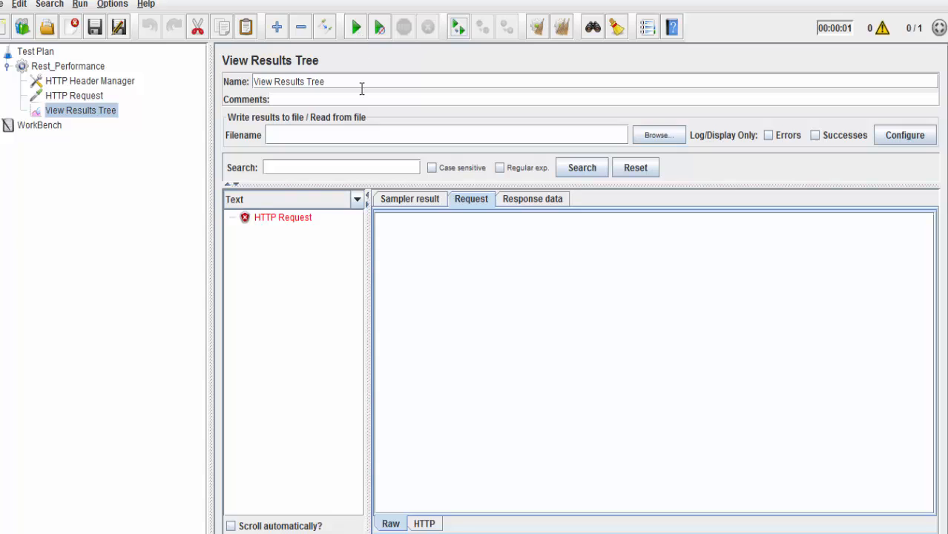
pyautogui.moveTo(282, 231)
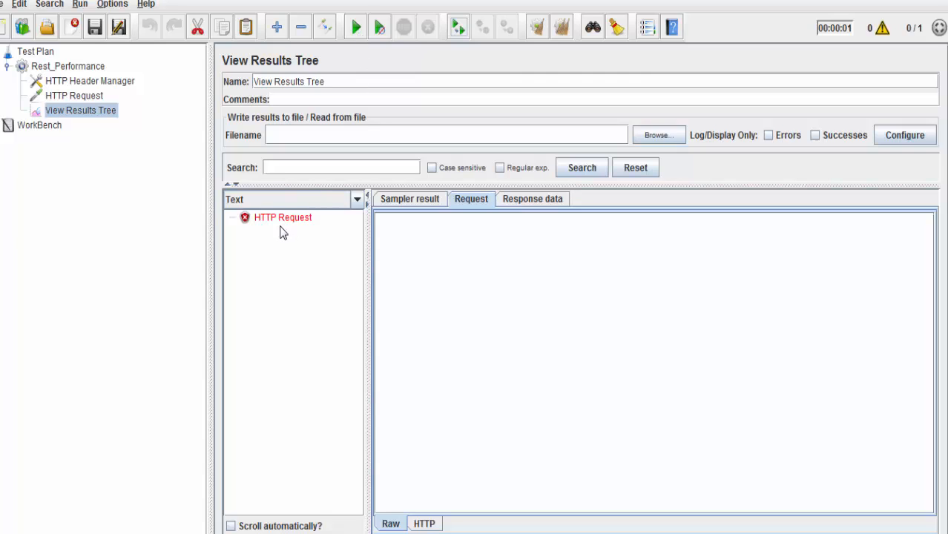
pyautogui.click(282, 216)
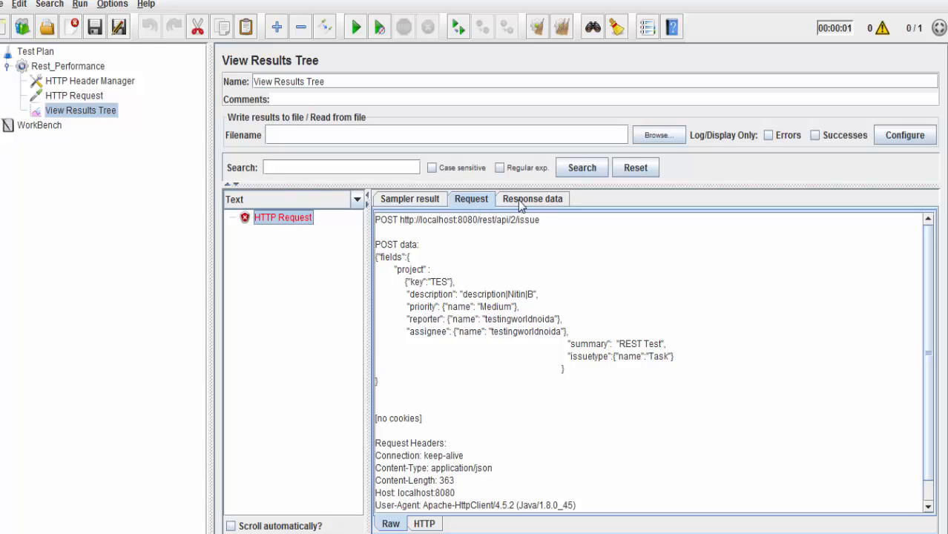
# Review the 'project is required' response and the 400 Bad Request sampler result, returning to the HTTP Request
pyautogui.click(531, 199)
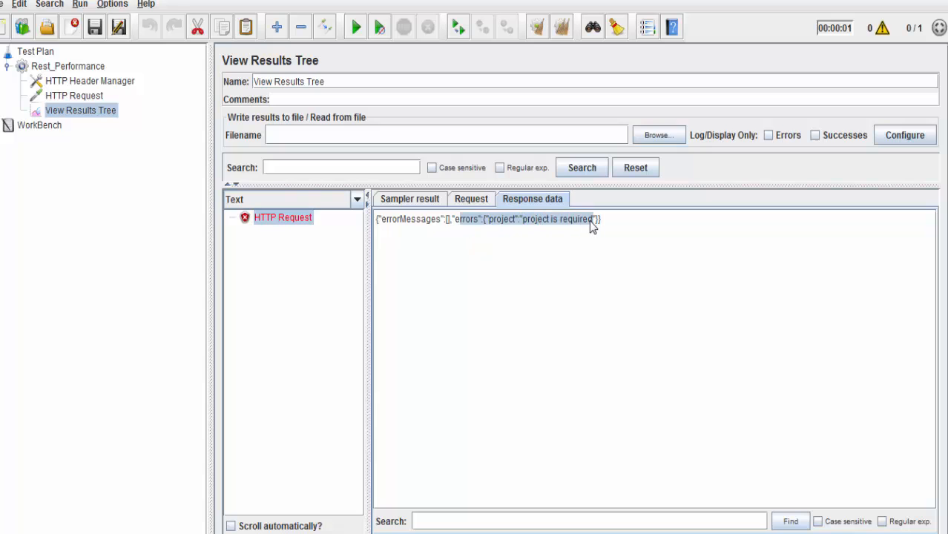
pyautogui.click(409, 199)
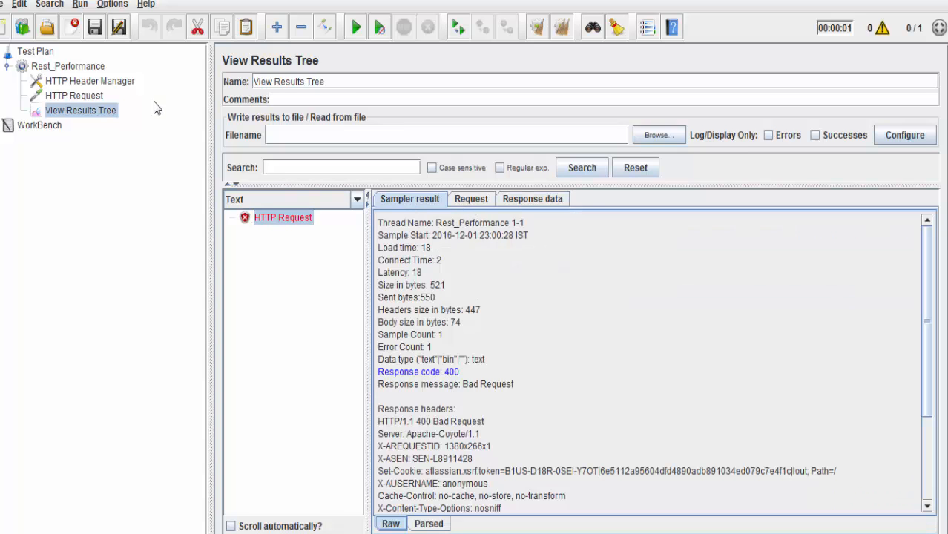
pyautogui.click(73, 95)
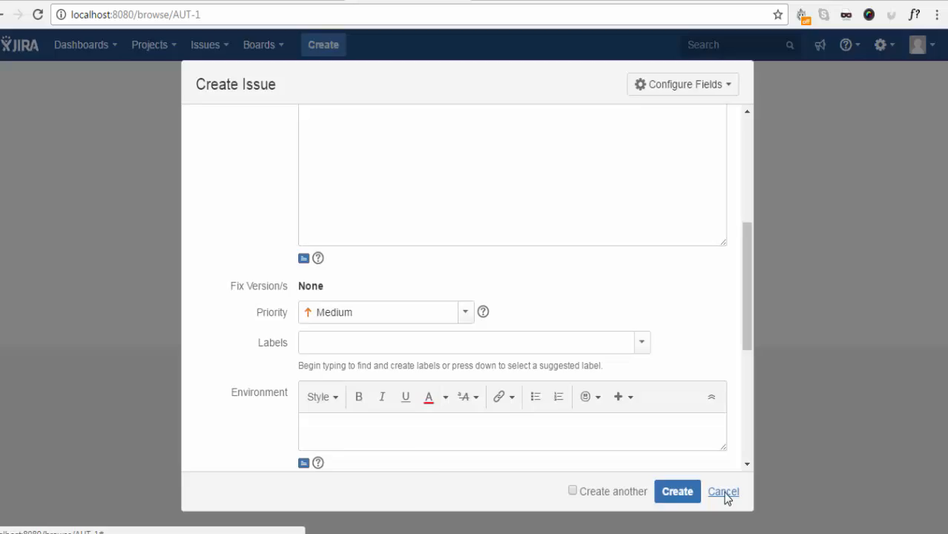
# Cancel JIRA's Create Issue form and return to the JMeter HTTP Request body
pyautogui.click(722, 491)
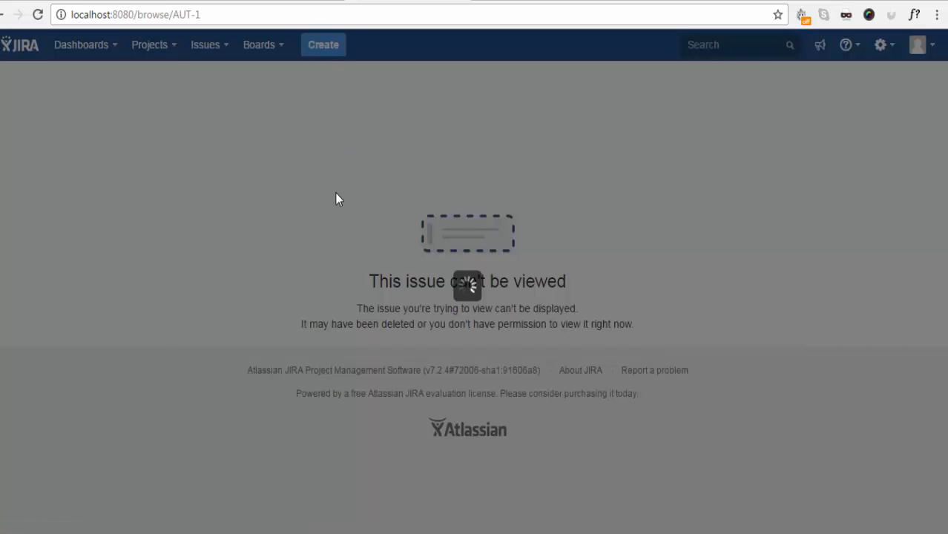
pyautogui.click(323, 44)
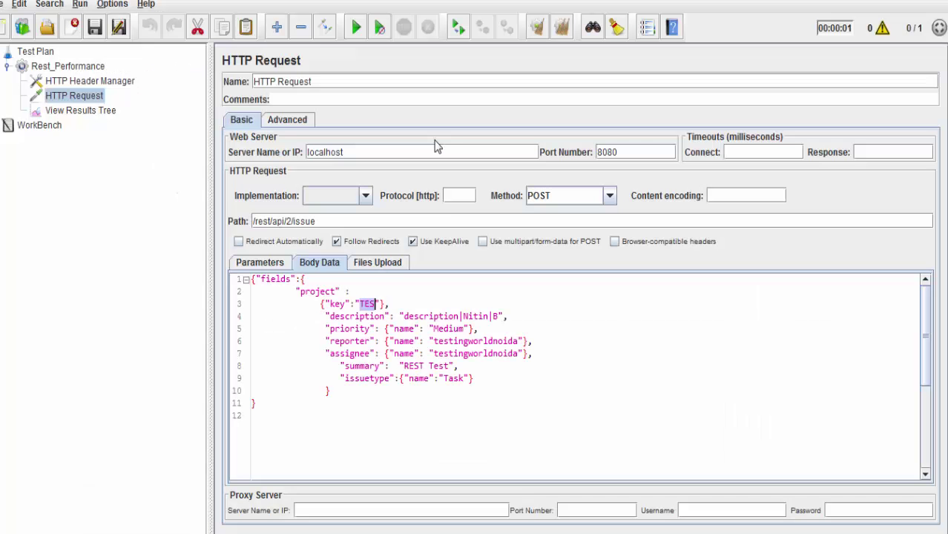
# Replace project key TES with AUT in the HTTP Request body data
pyautogui.write('AU')
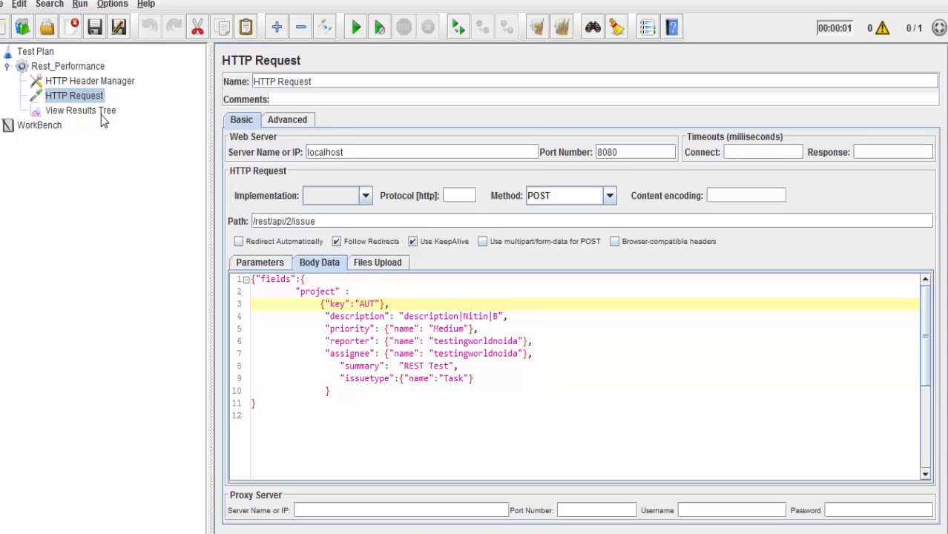
# Rerun the test with key AUT and review the request and the 'fields cannot be set' error response
pyautogui.click(81, 109)
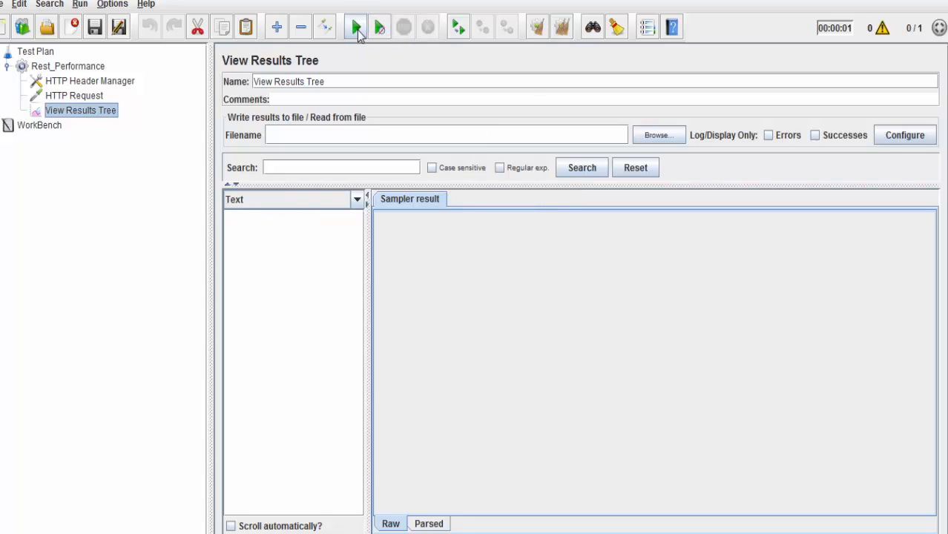
pyautogui.click(353, 27)
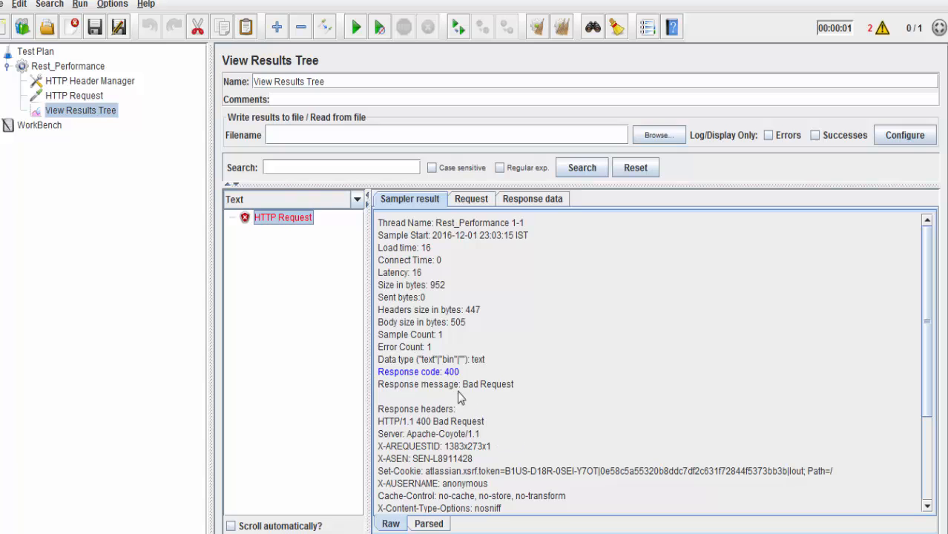
pyautogui.click(472, 199)
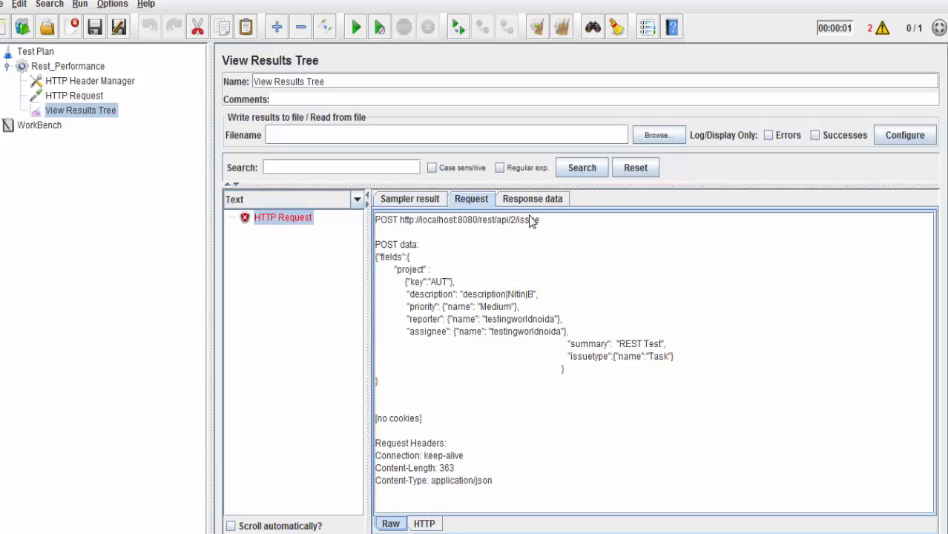
pyautogui.click(531, 198)
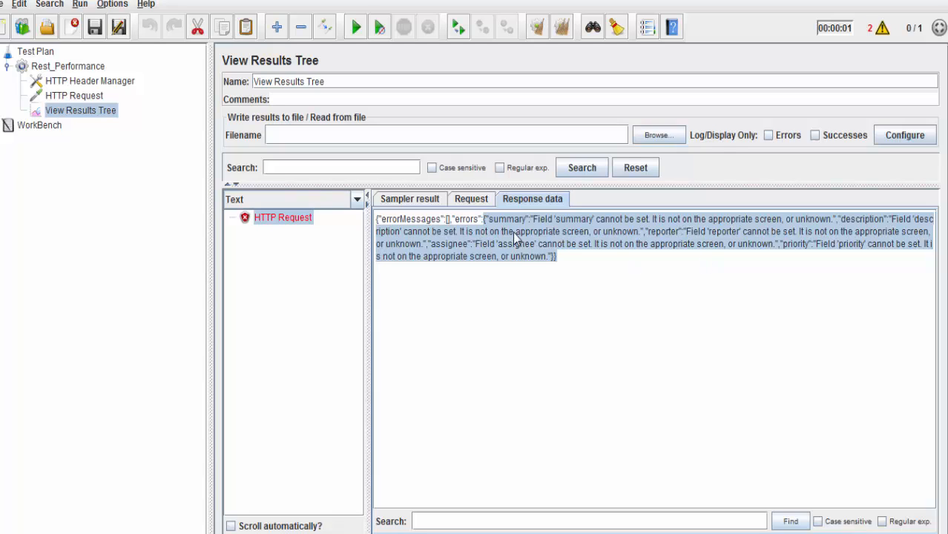
pyautogui.moveTo(300, 157)
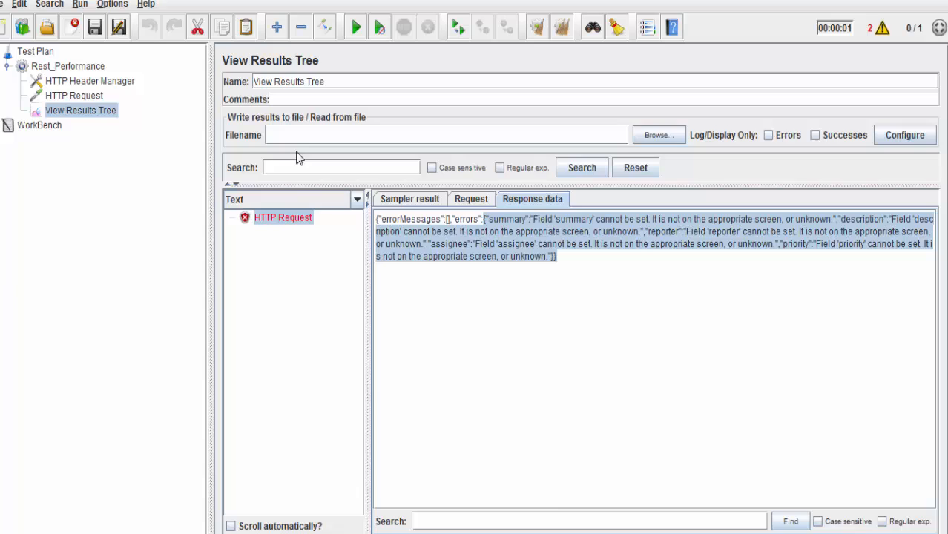
# Switch the HTTP Request implementation to Java
pyautogui.click(73, 95)
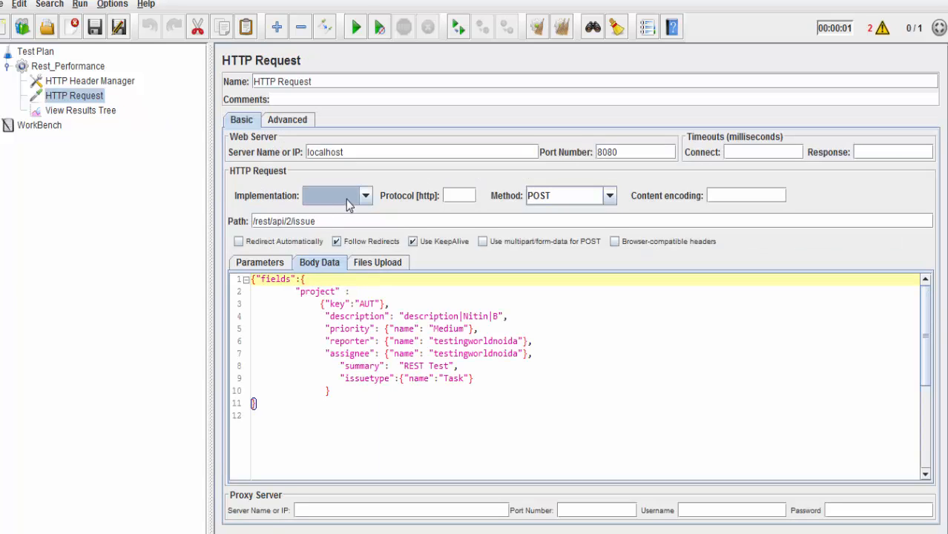
pyautogui.moveTo(365, 207)
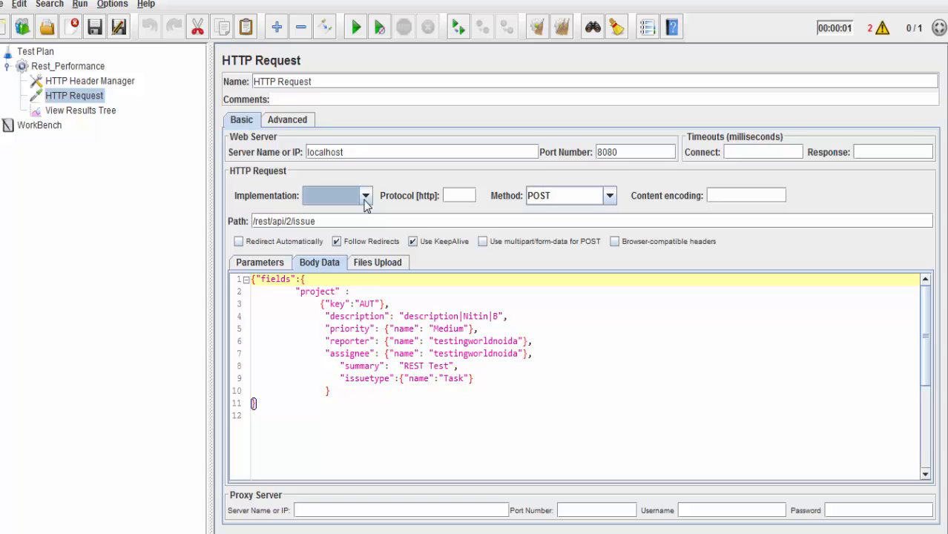
pyautogui.click(363, 196)
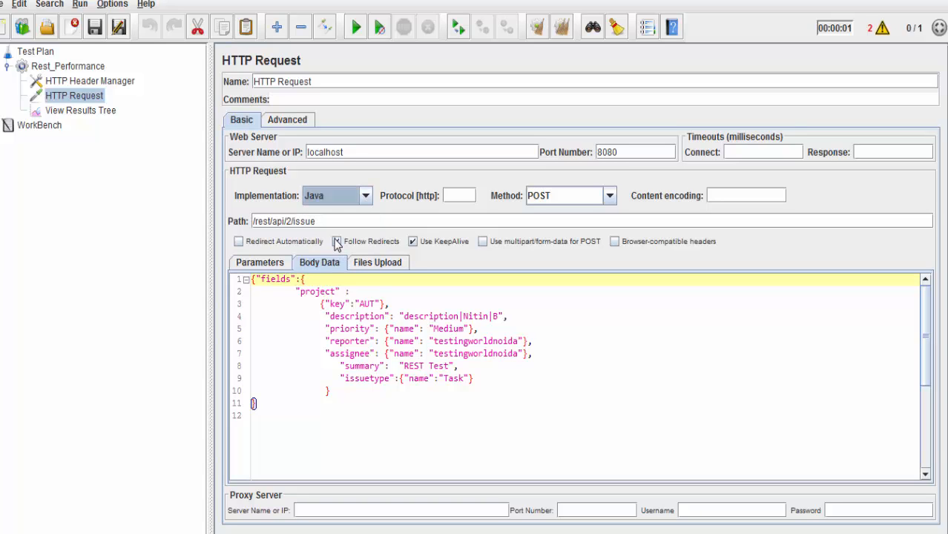
# Clear all previous results and rerun the test, which still returns 400 Bad Request
pyautogui.click(81, 110)
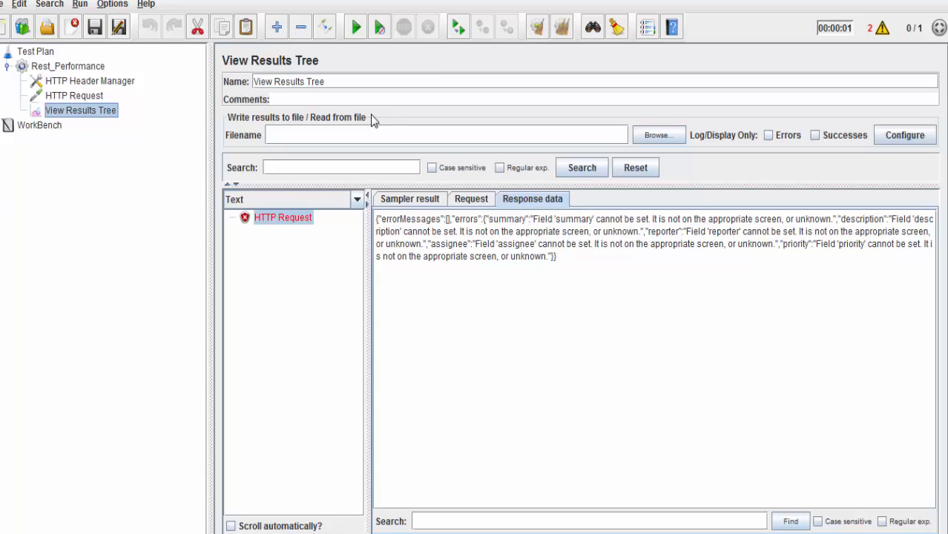
pyautogui.click(560, 27)
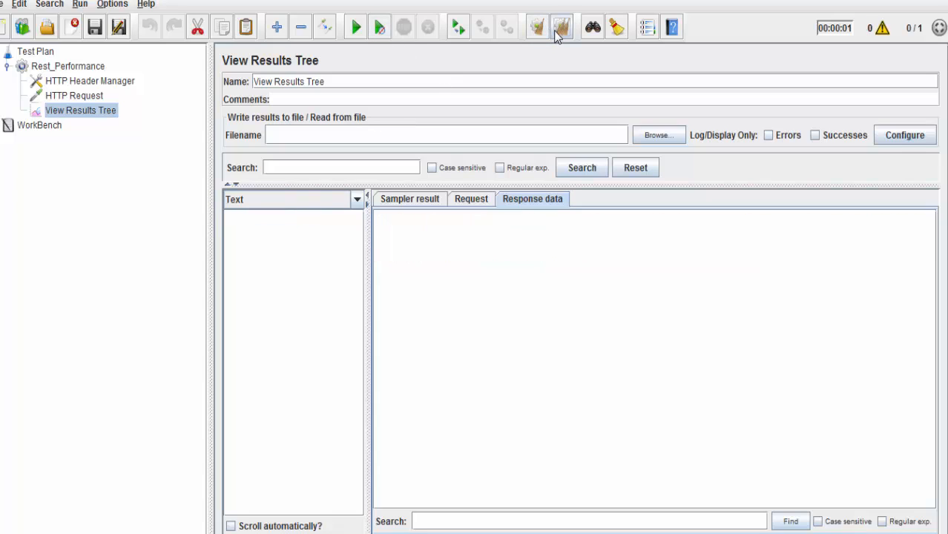
pyautogui.moveTo(352, 27)
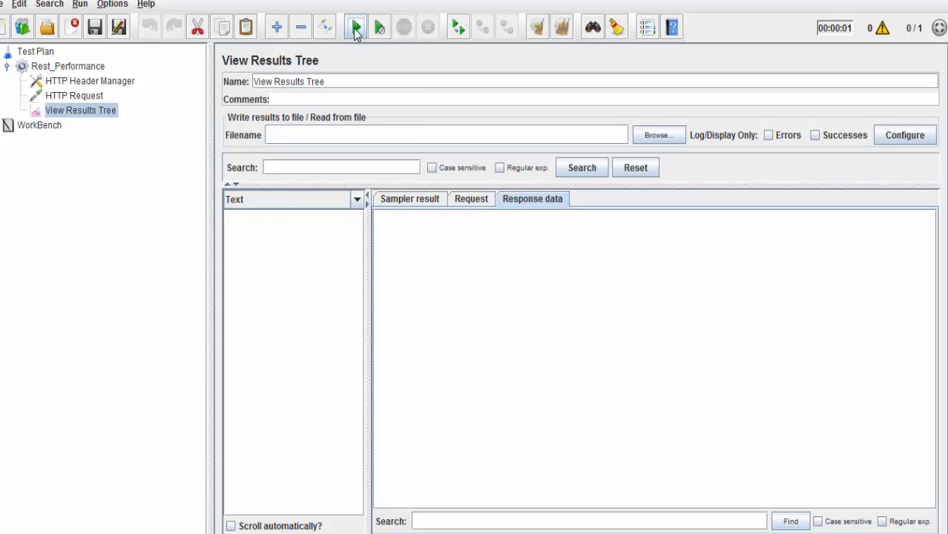
pyautogui.click(353, 27)
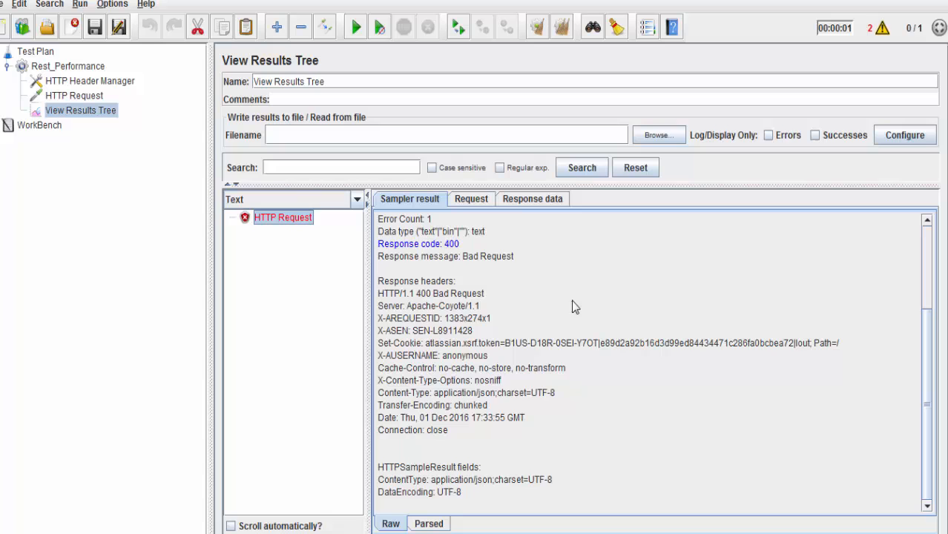
pyautogui.moveTo(109, 100)
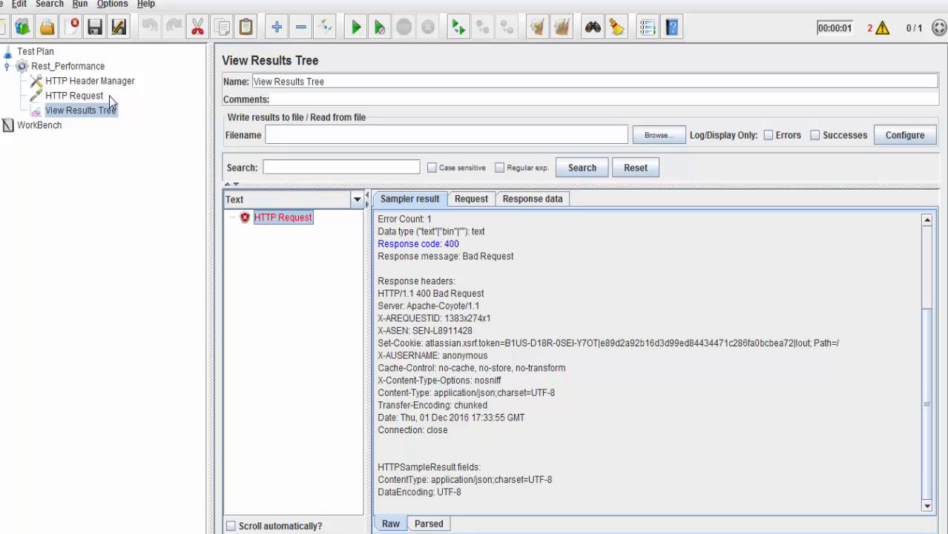
pyautogui.moveTo(110, 125)
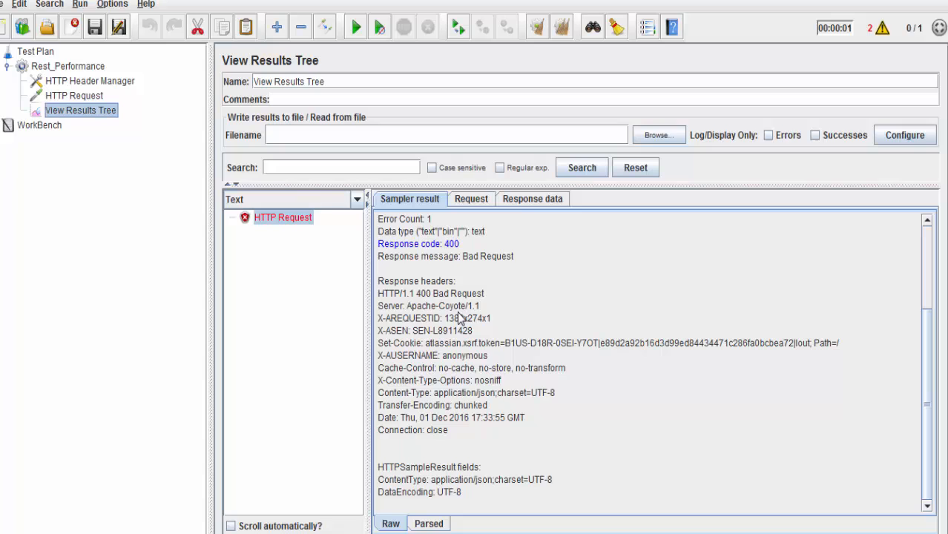
pyautogui.moveTo(80, 131)
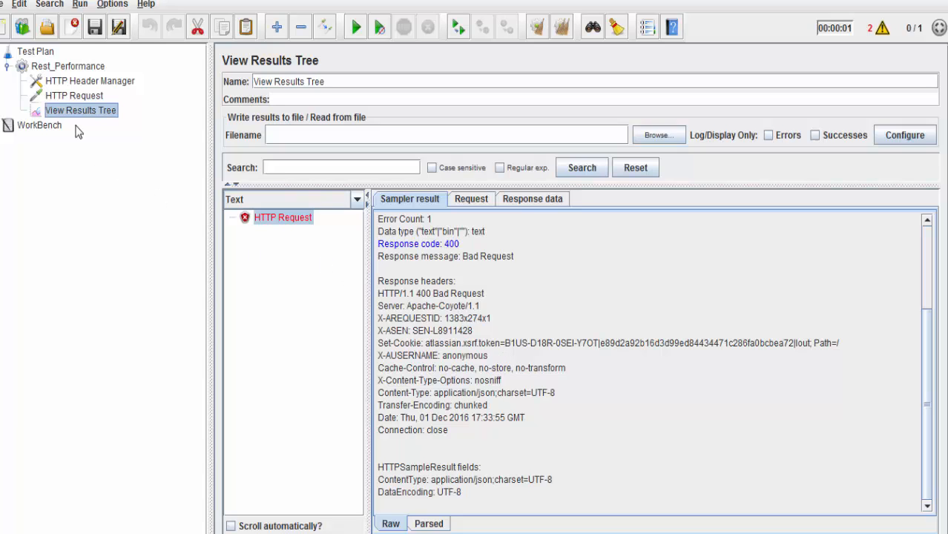
# Add an HTTP Authorization Manager to the Rest_Performance thread group with a new credentials row
pyautogui.rightClick(70, 65)
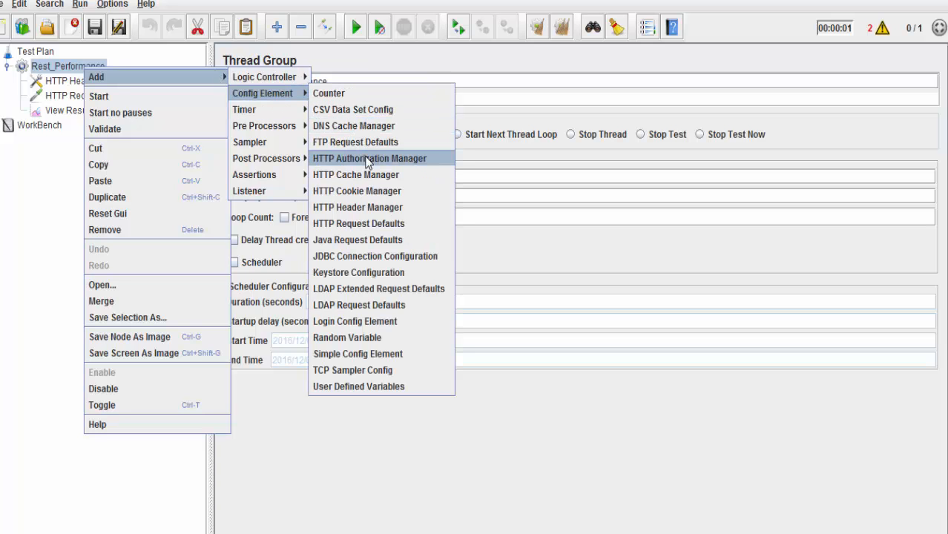
pyautogui.moveTo(370, 172)
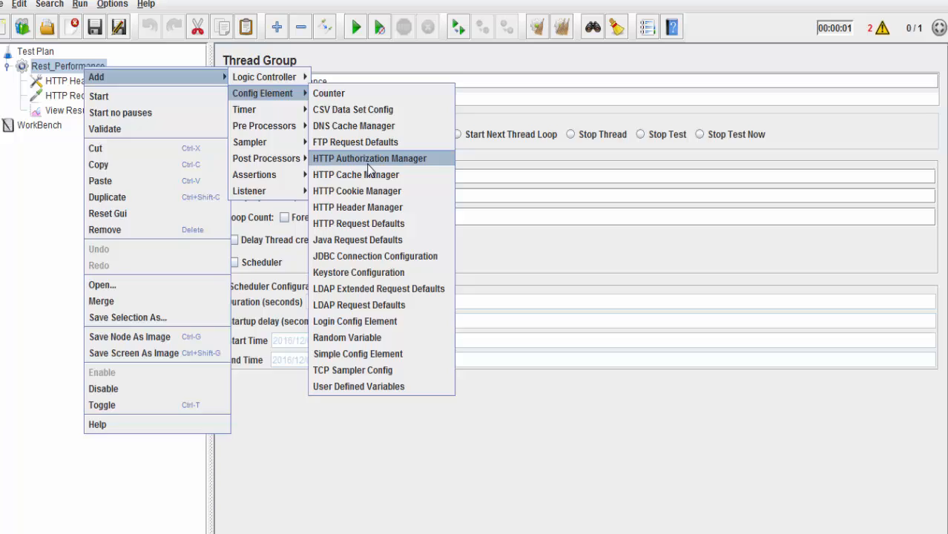
pyautogui.click(369, 157)
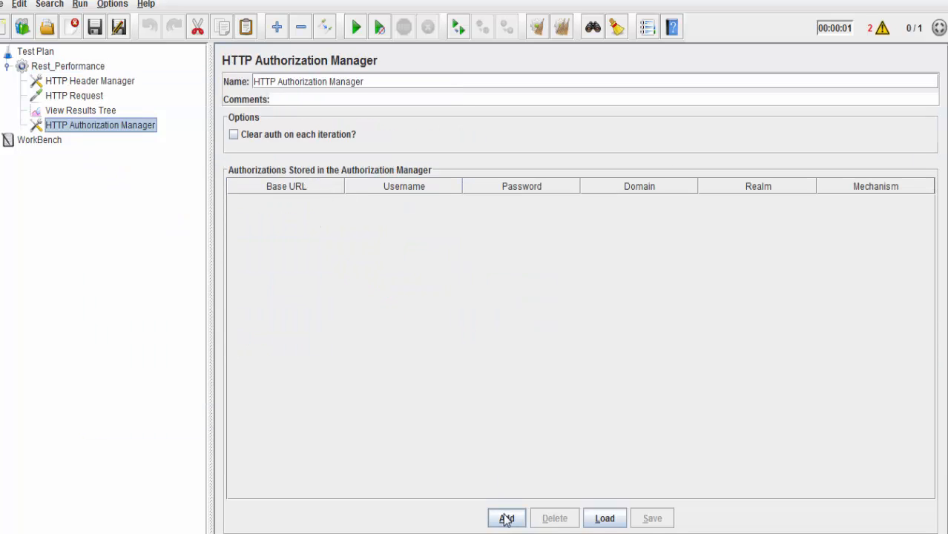
pyautogui.click(505, 518)
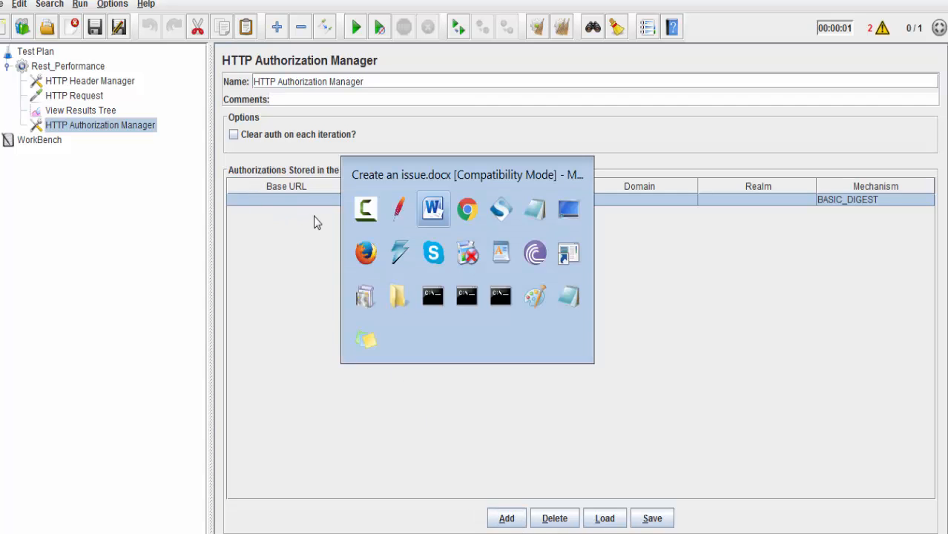
pyautogui.click(432, 209)
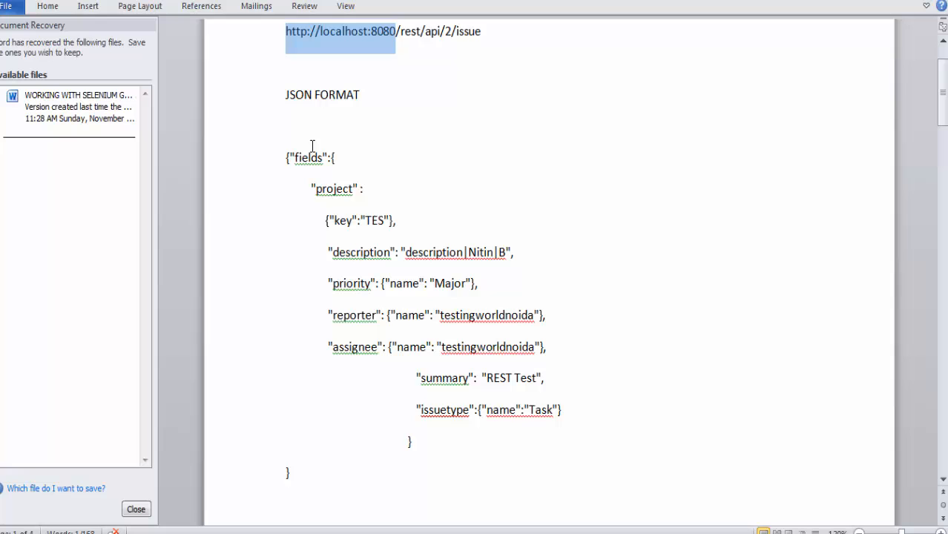
pyautogui.click(391, 31)
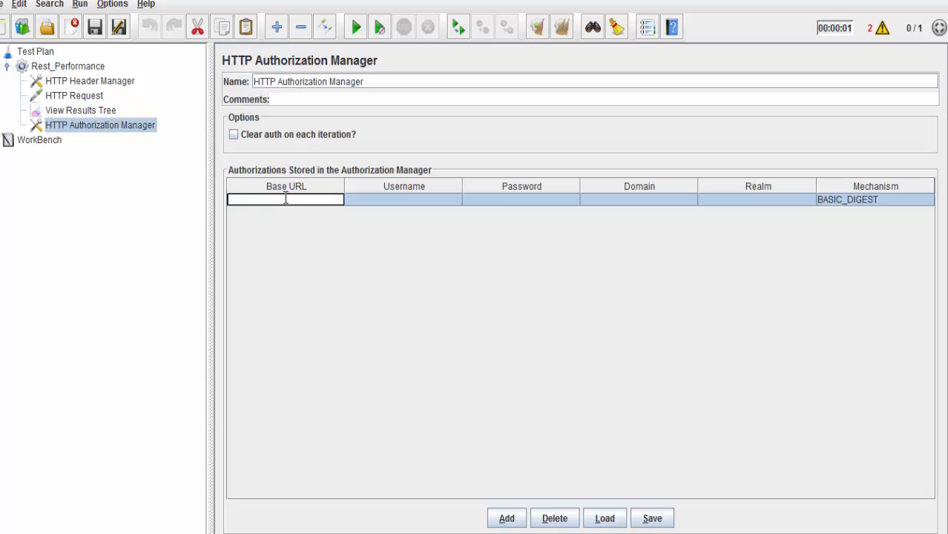
pyautogui.write('http://localhost:8080')
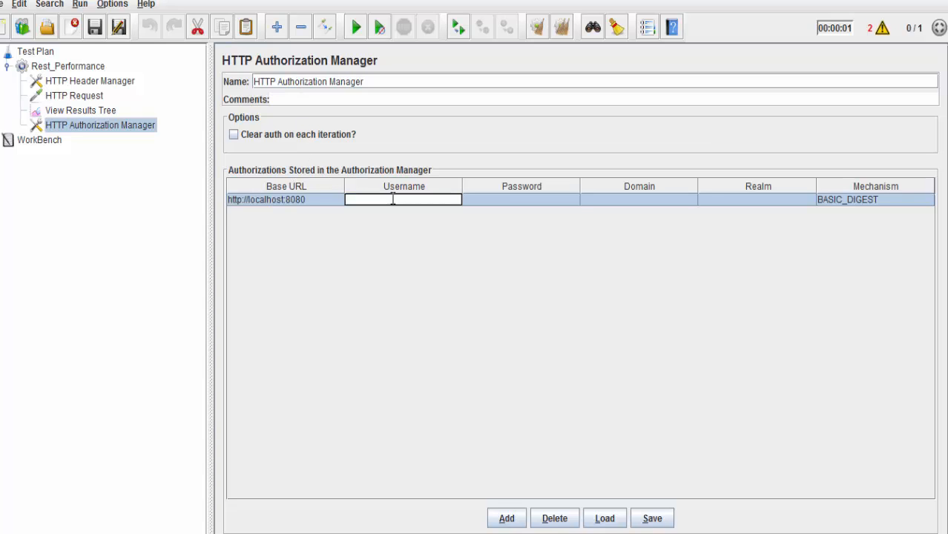
pyautogui.write('testingworld')
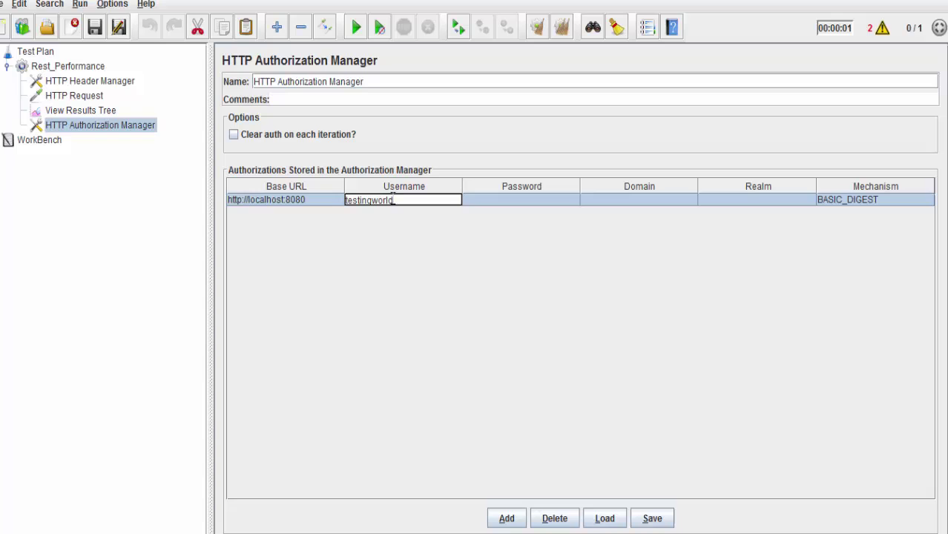
pyautogui.write('noida')
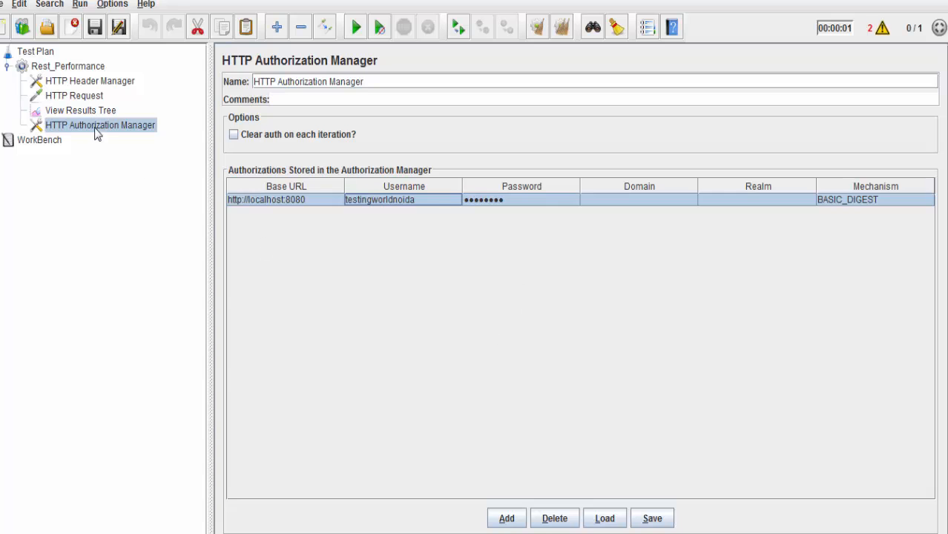
pyautogui.click(80, 110)
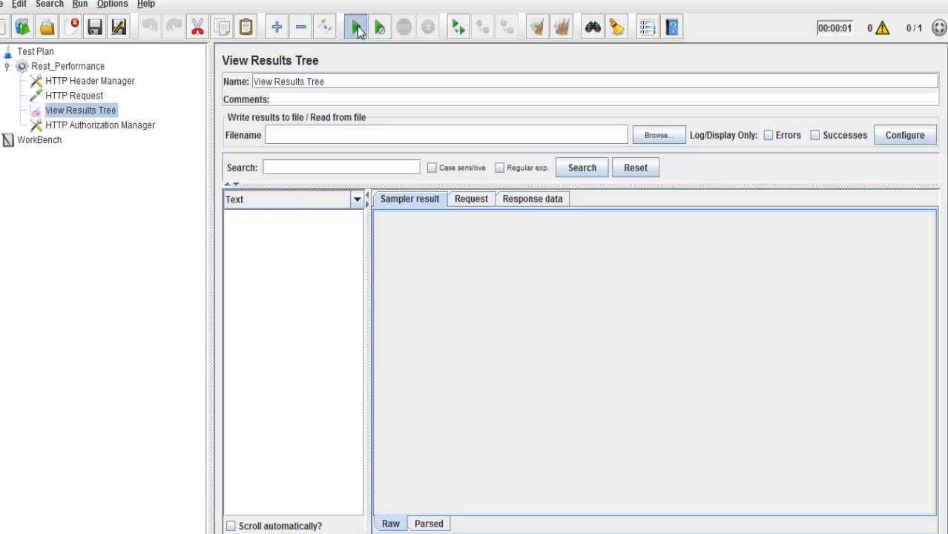
# Run the test once and confirm 201 Created with new issue key AUT-4 in the response
pyautogui.click(353, 26)
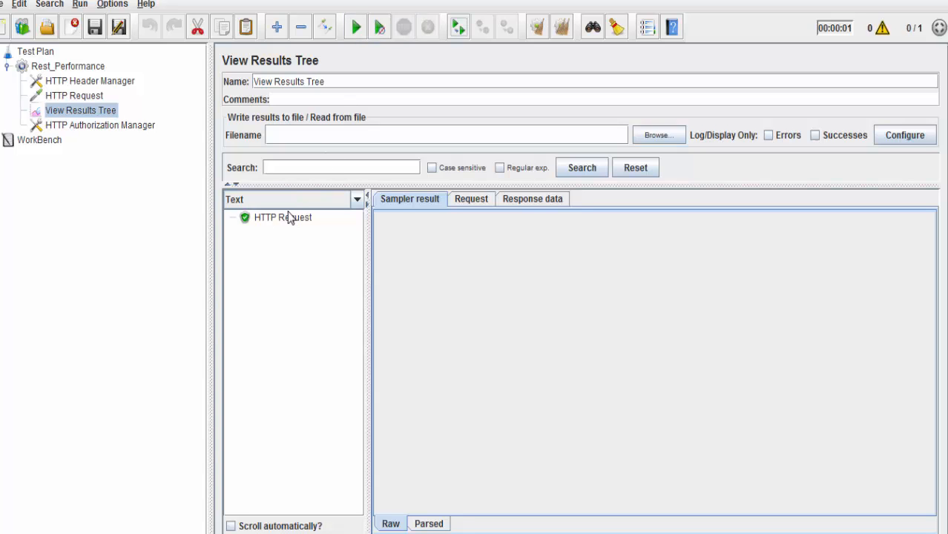
pyautogui.click(281, 216)
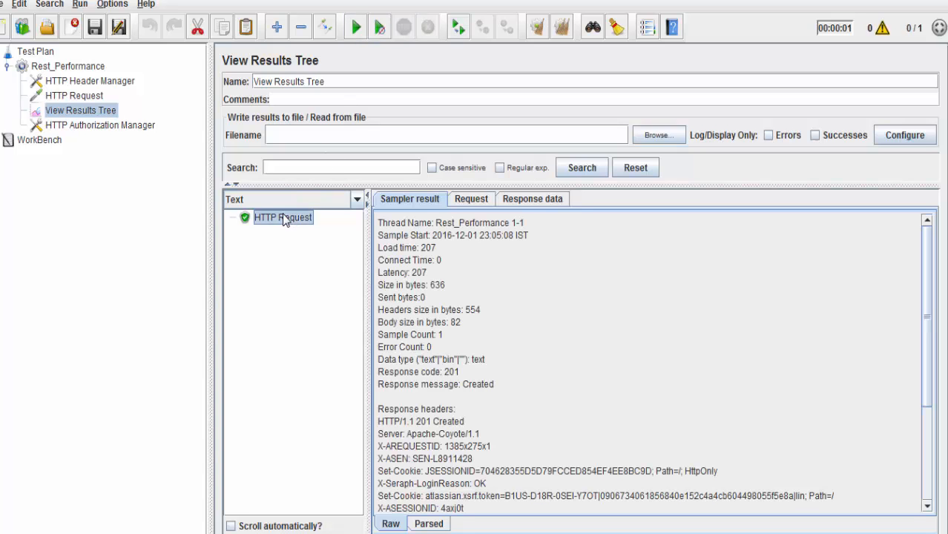
pyautogui.click(470, 199)
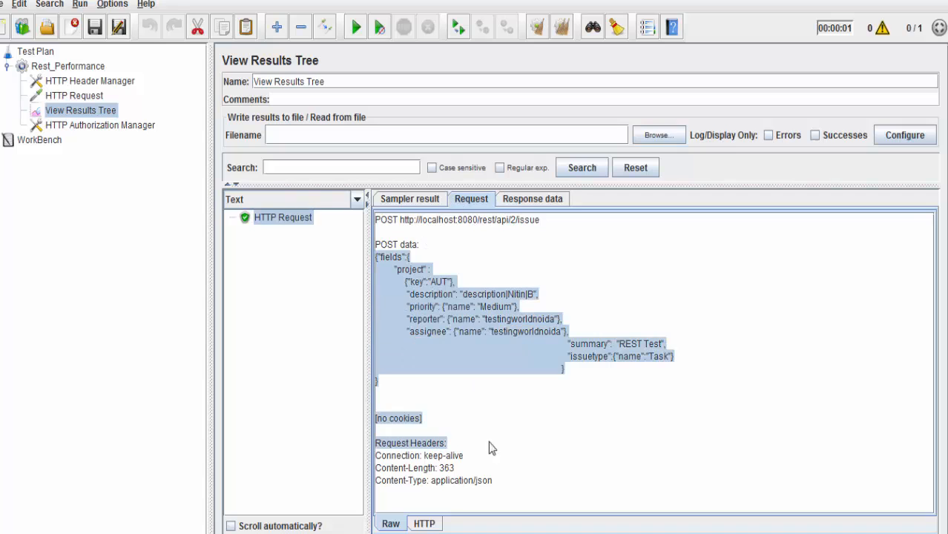
pyautogui.click(530, 198)
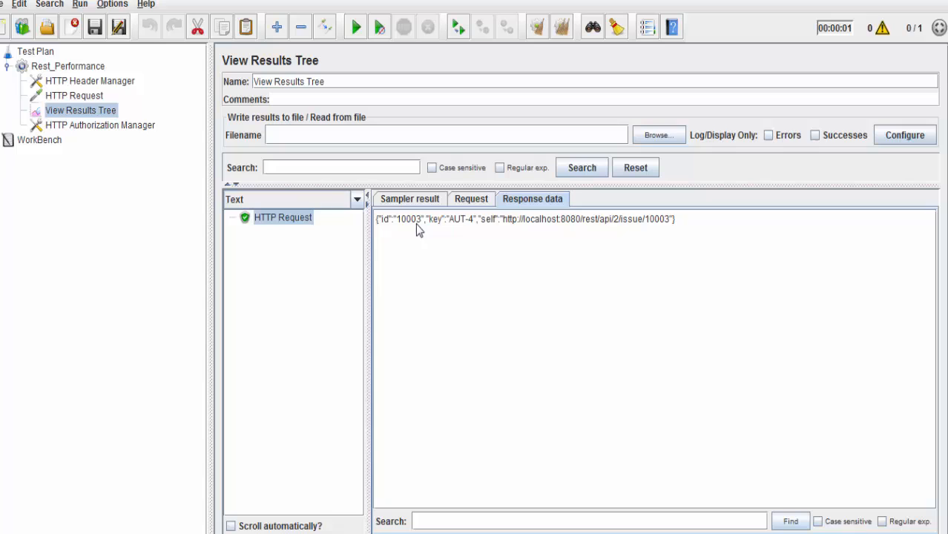
pyautogui.moveTo(455, 225)
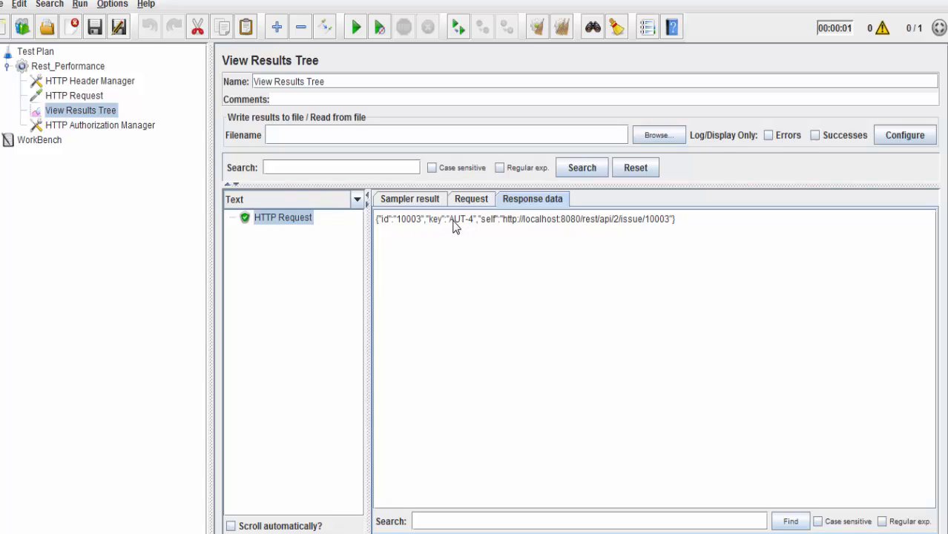
pyautogui.doubleClick(463, 219)
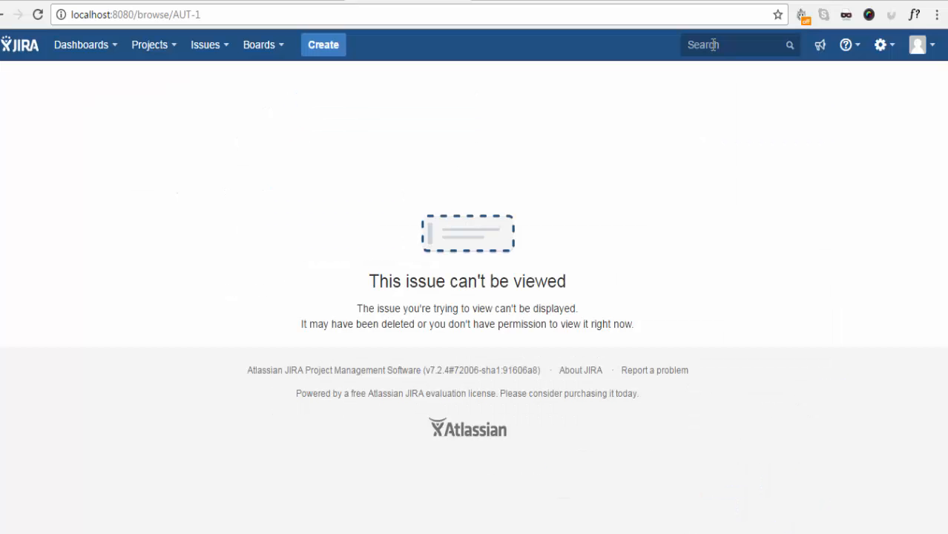
# Search JIRA by issue key to open issue AUT-4, the REST Test task
pyautogui.write('AUT-1')
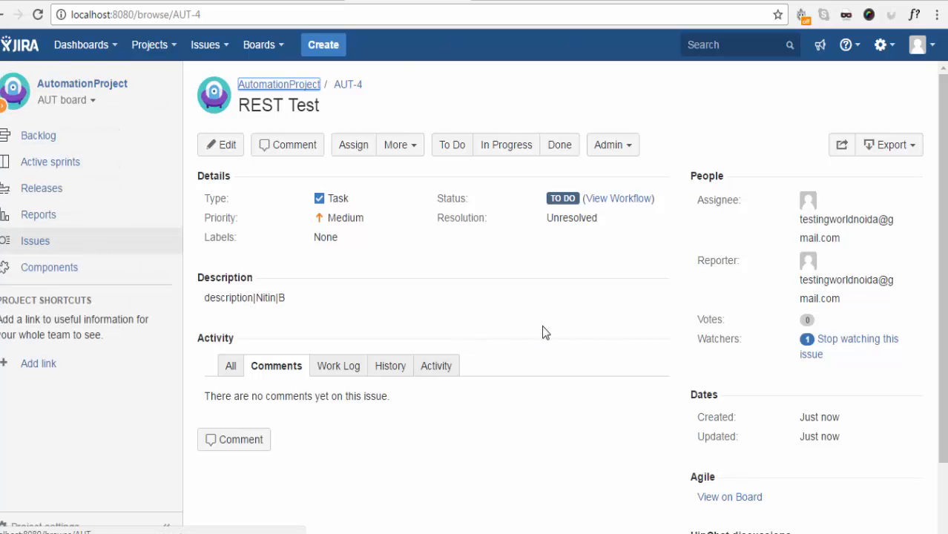
pyautogui.moveTo(421, 341)
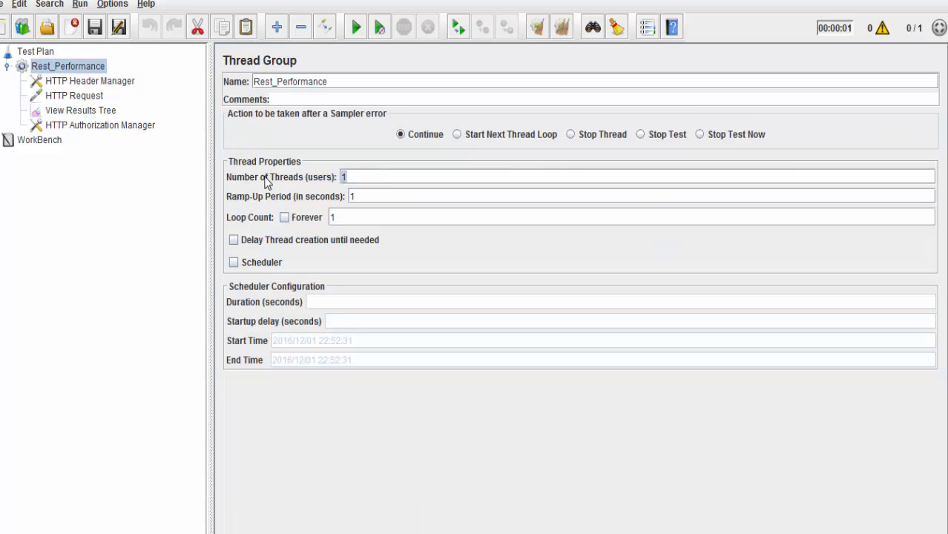
# Set the Thread Group to 5 threads, rerun, and view the responses, the first creating AUT-5
pyautogui.write('5')
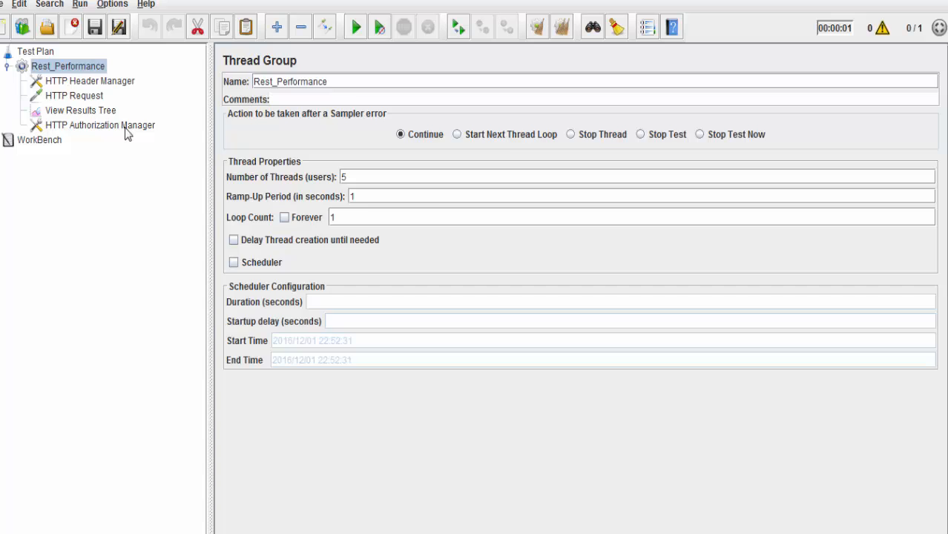
pyautogui.click(80, 109)
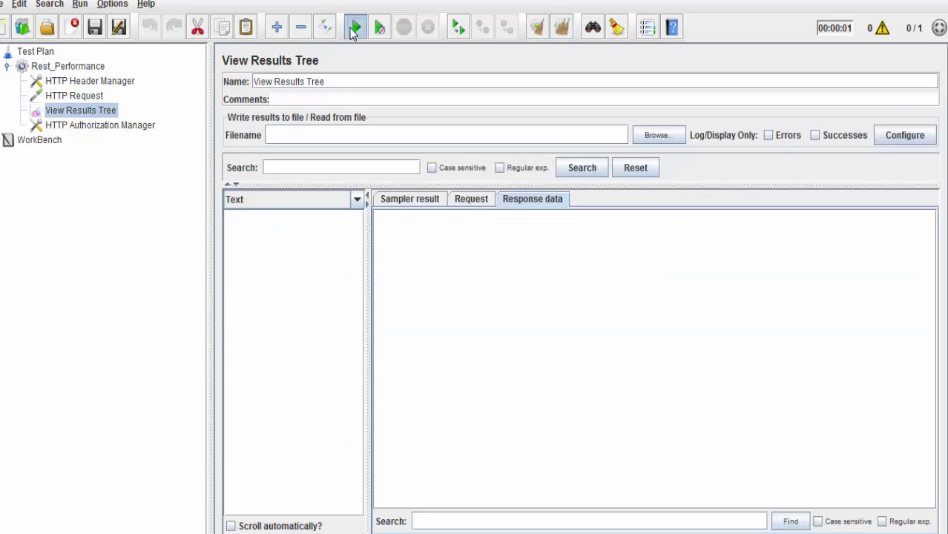
pyautogui.click(353, 27)
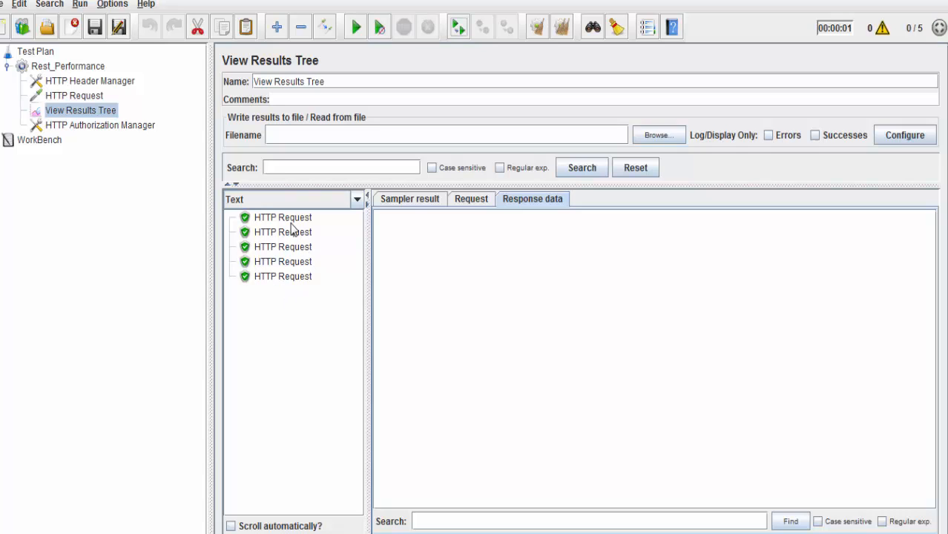
pyautogui.click(282, 216)
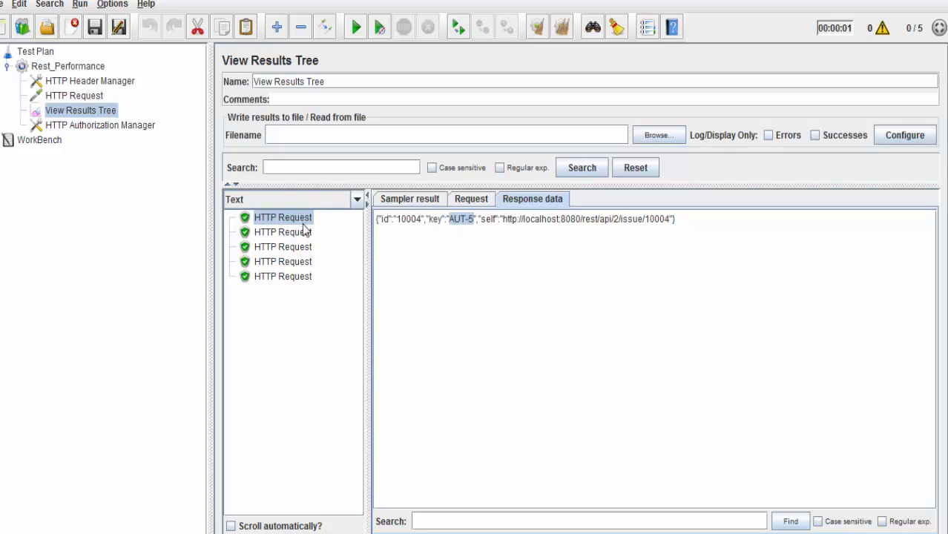
pyautogui.click(281, 261)
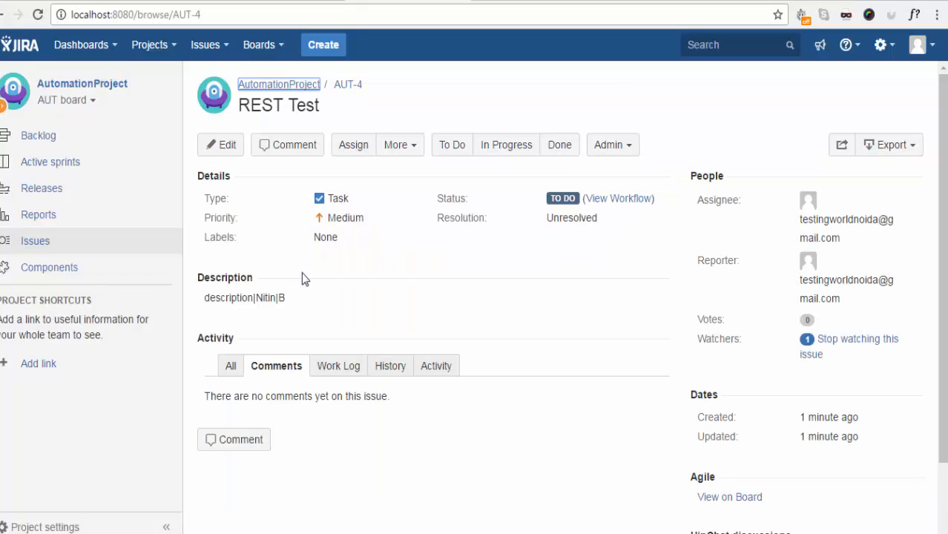
# Search JIRA for AUT-5 to open the new REST Test task and list the AUT issues
pyautogui.click(734, 45)
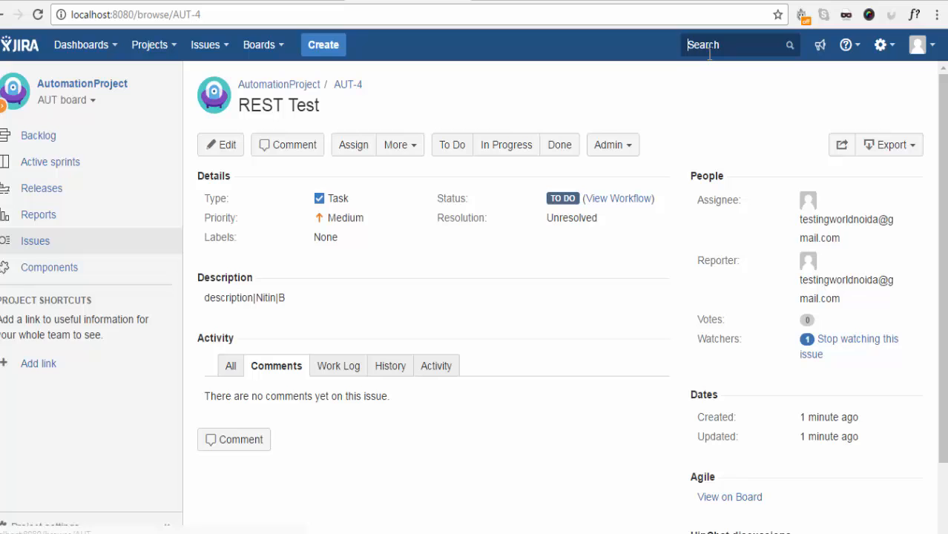
pyautogui.write('AUT-')
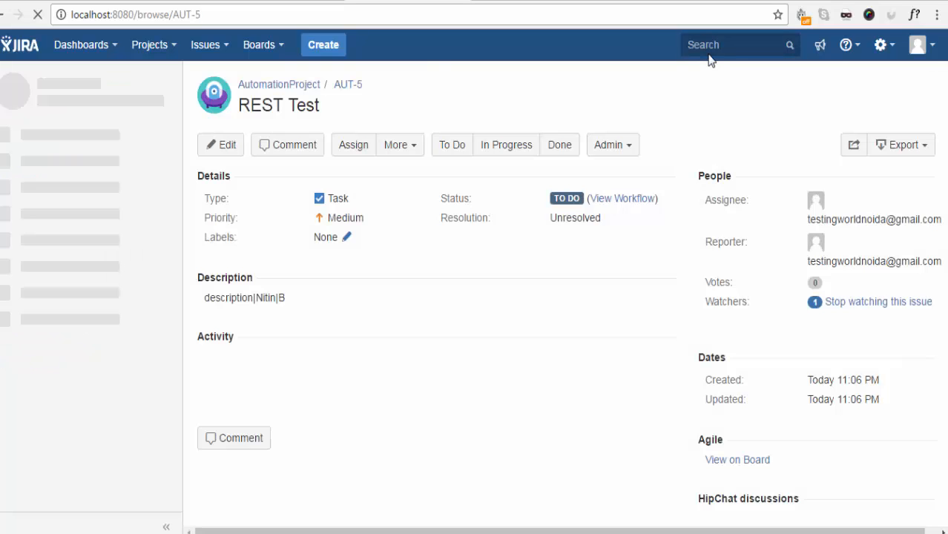
pyautogui.write('A')
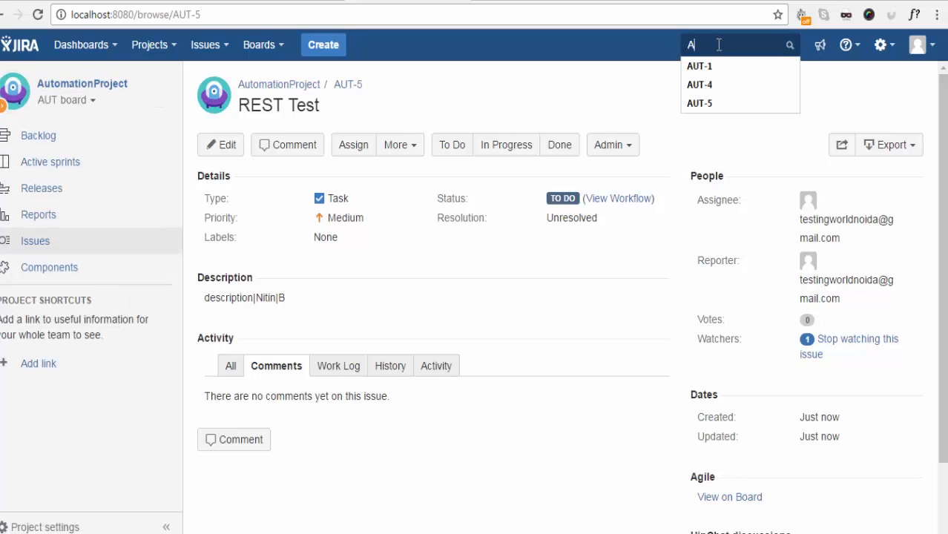
pyautogui.write('ug')
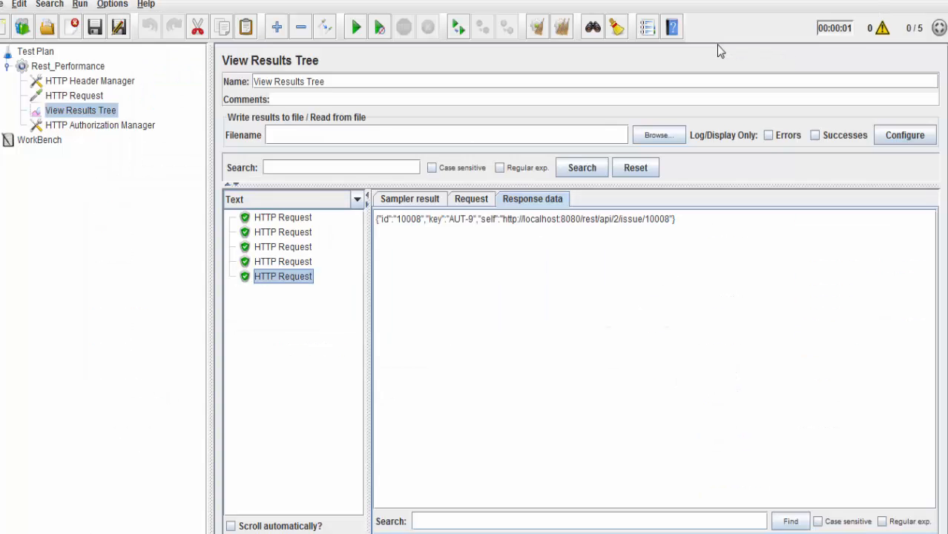
pyautogui.moveTo(708, 78)
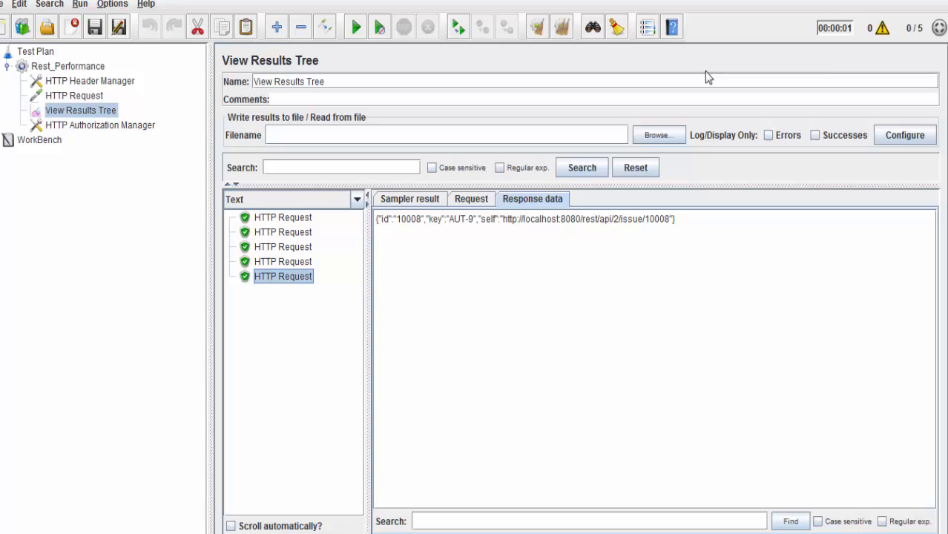